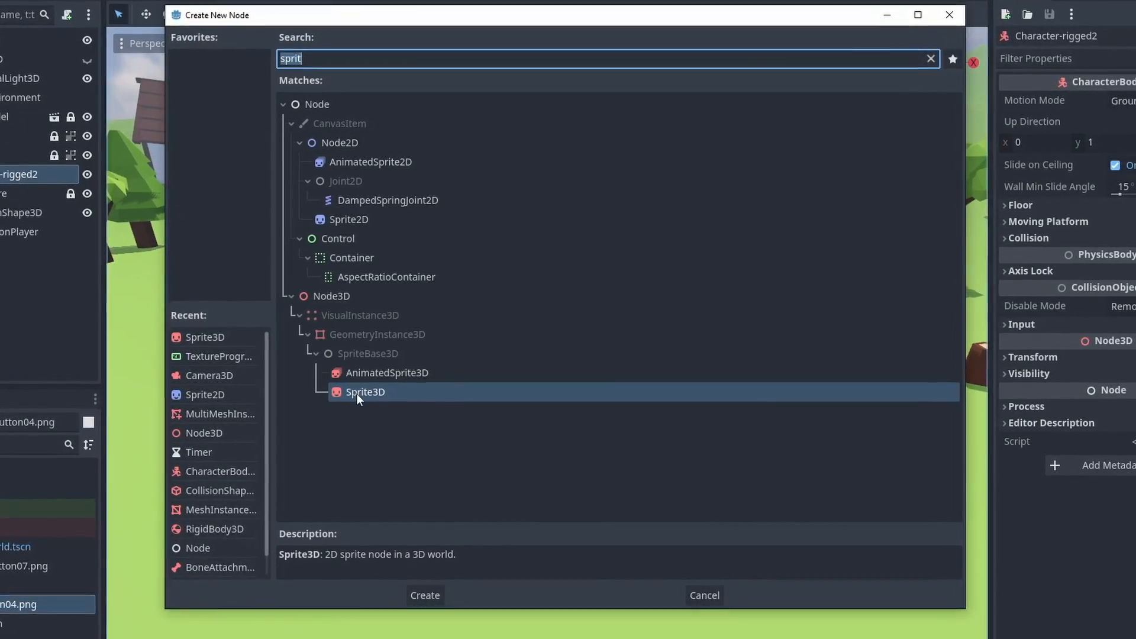
# Add a Sprite3D child to Character-rigged2 showing red_button04.png, then remove it
pyautogui.click(425, 595)
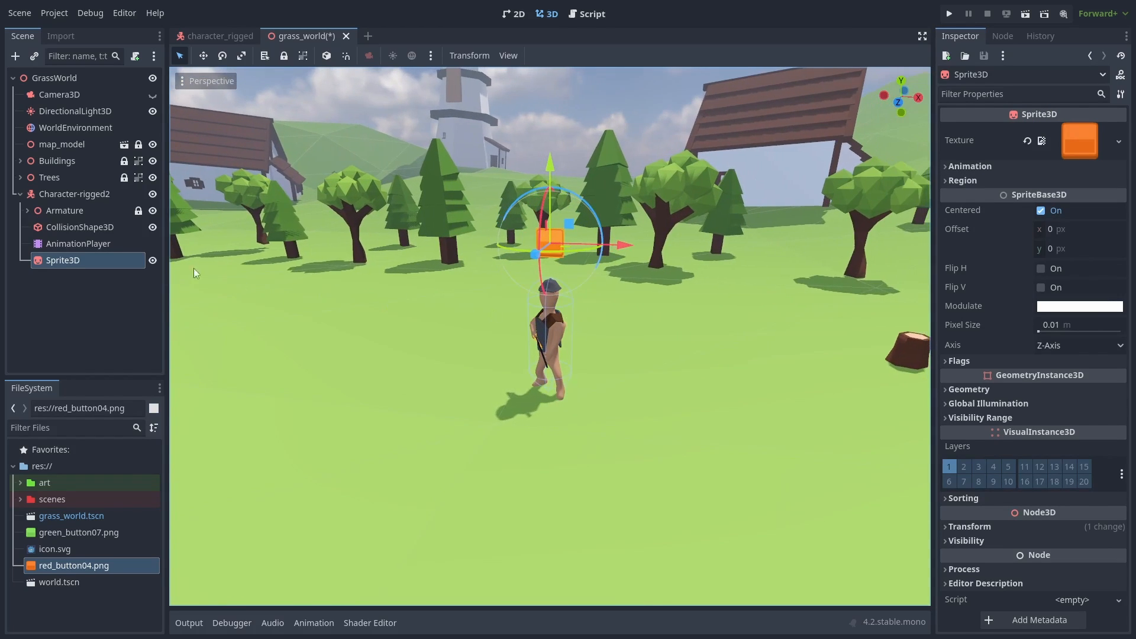
pyautogui.click(74, 193)
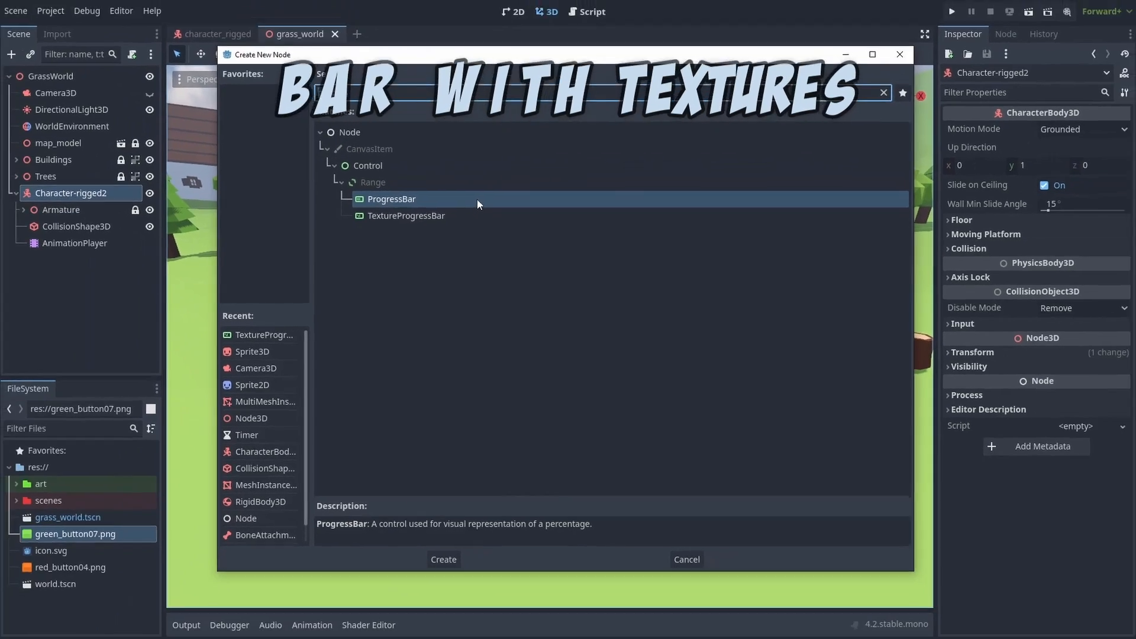
# Add a TextureProgressBar with orange under and green progress textures, half filled, nine-patch stretched
pyautogui.click(442, 559)
pyautogui.write('5')
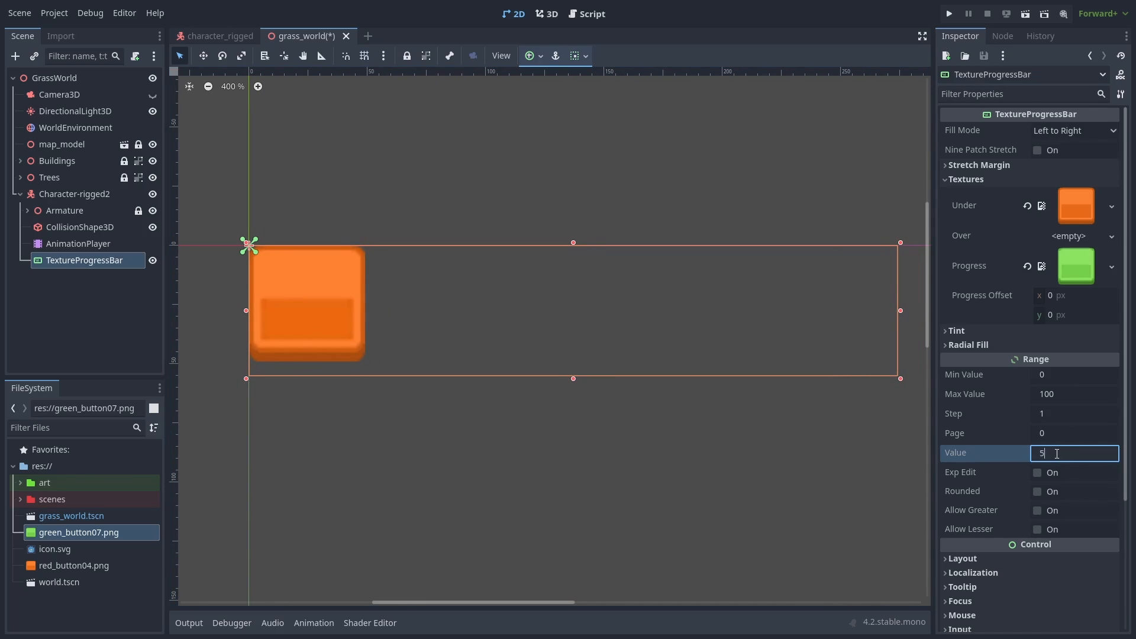
pyautogui.write('0')
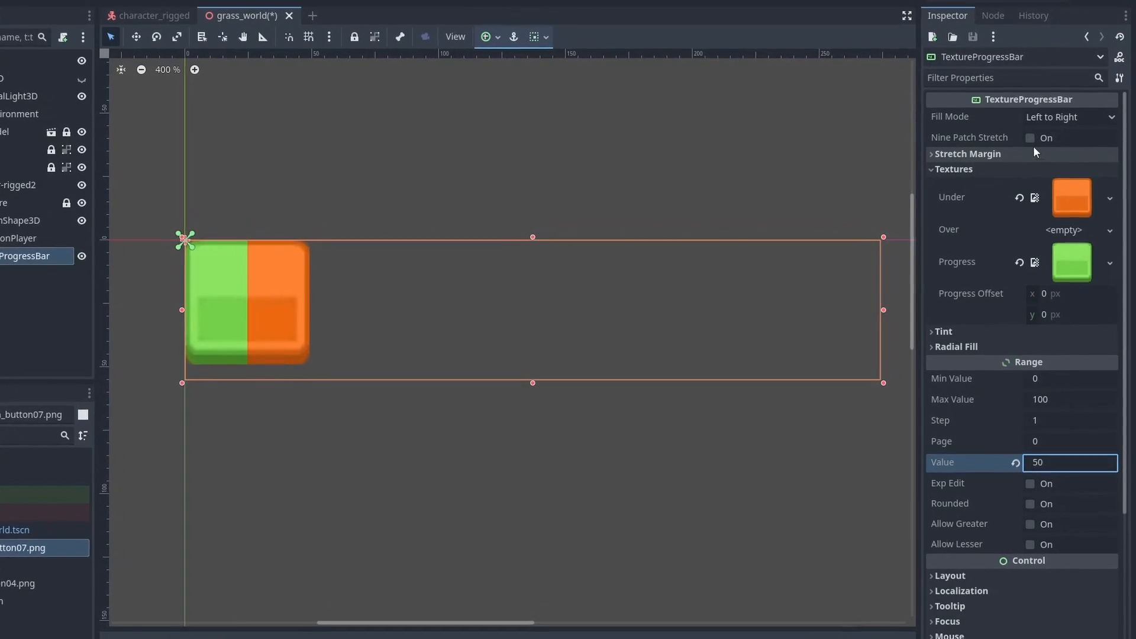
pyautogui.click(1030, 136)
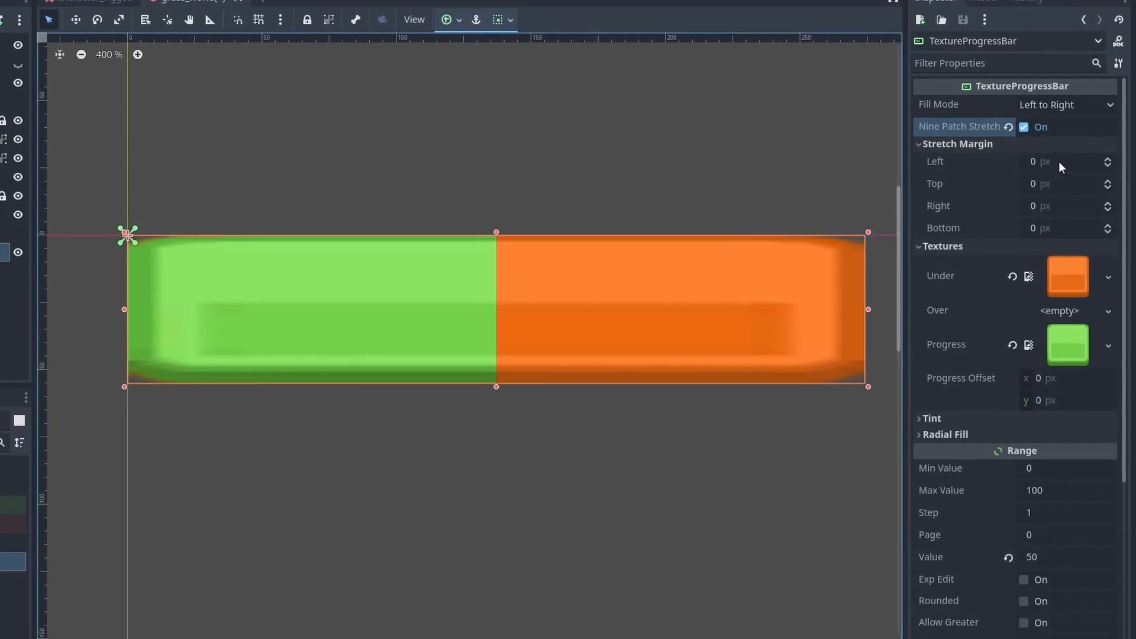
pyautogui.write('10')
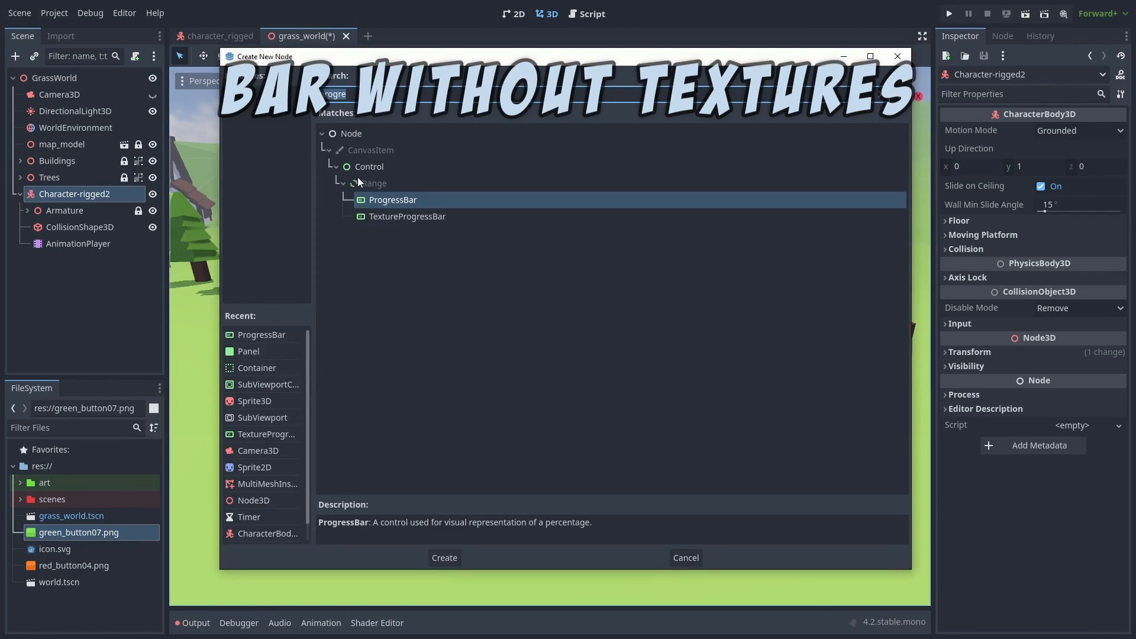
# Add a plain ProgressBar with Value 50 and reveal its Theme Overrides styles
pyautogui.click(443, 558)
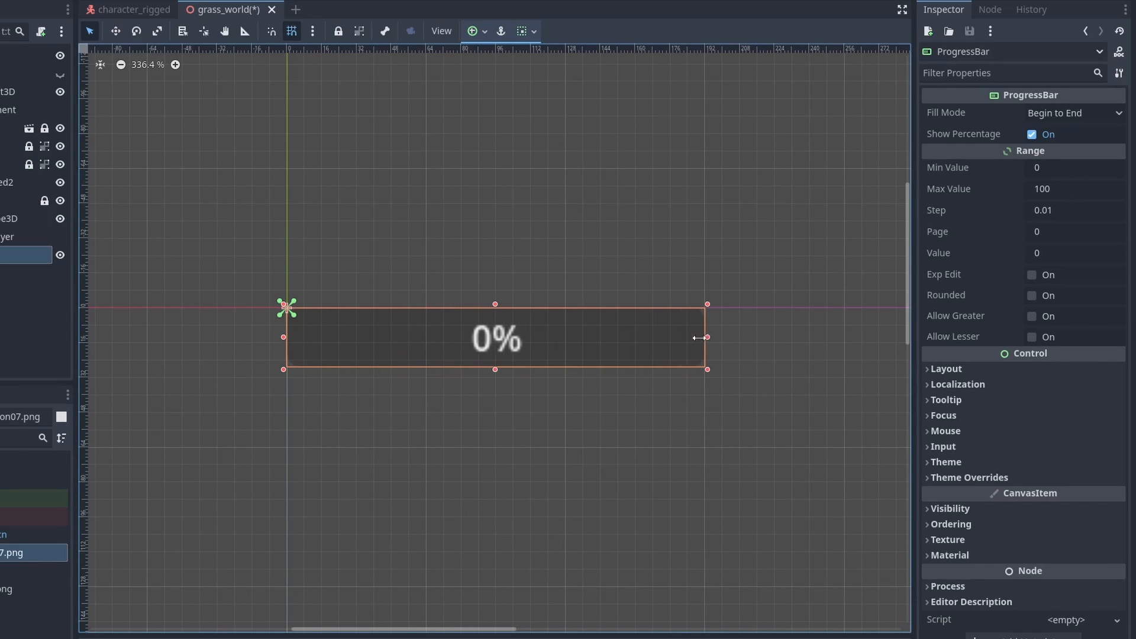
pyautogui.click(292, 32)
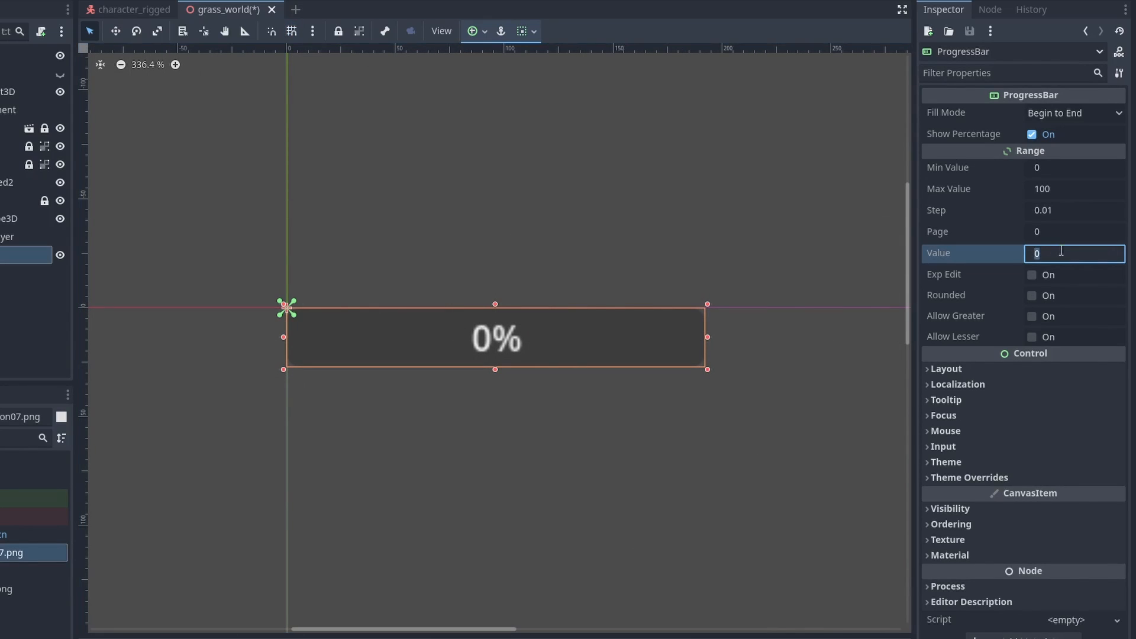
pyautogui.write('50')
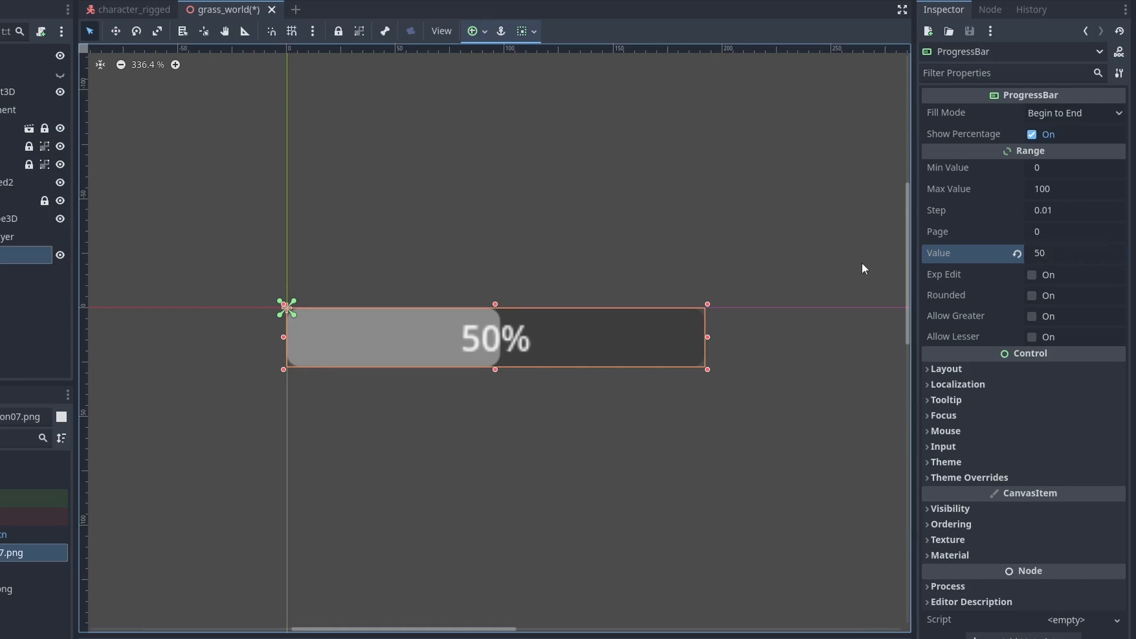
pyautogui.click(183, 31)
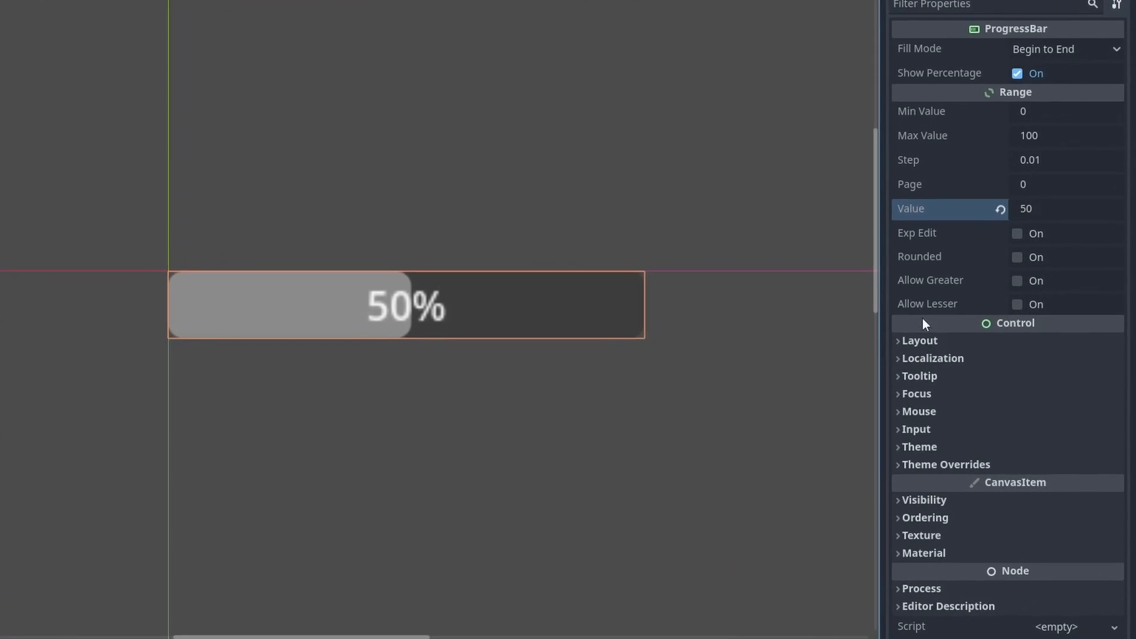
pyautogui.click(946, 464)
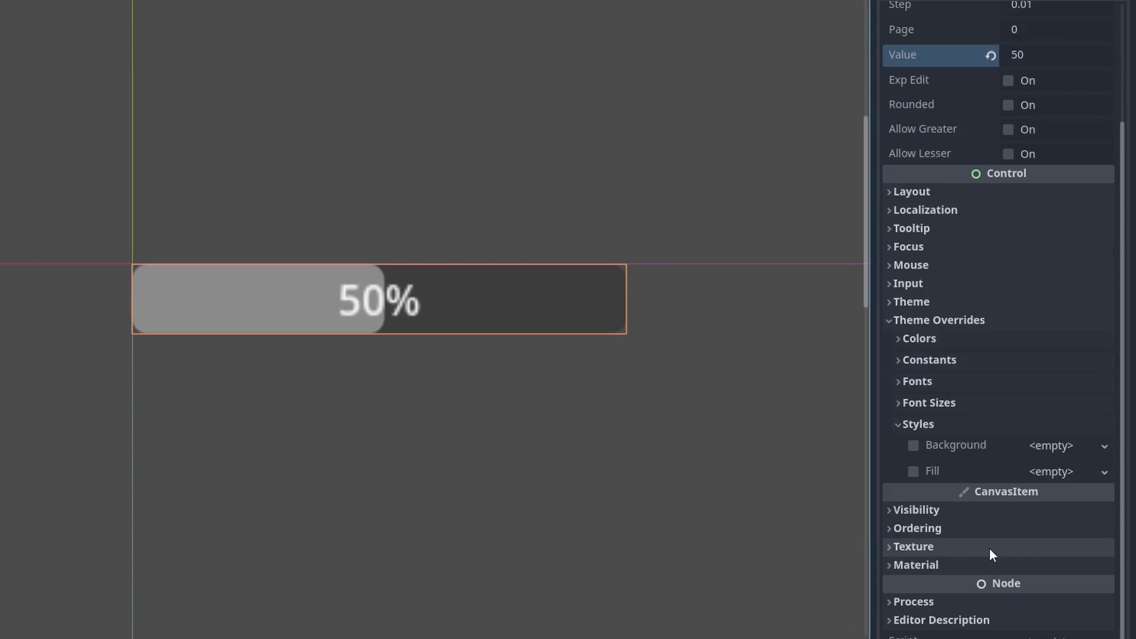
# Create a StyleBoxFlat for the bar's Background with a red BG color
pyautogui.click(1102, 445)
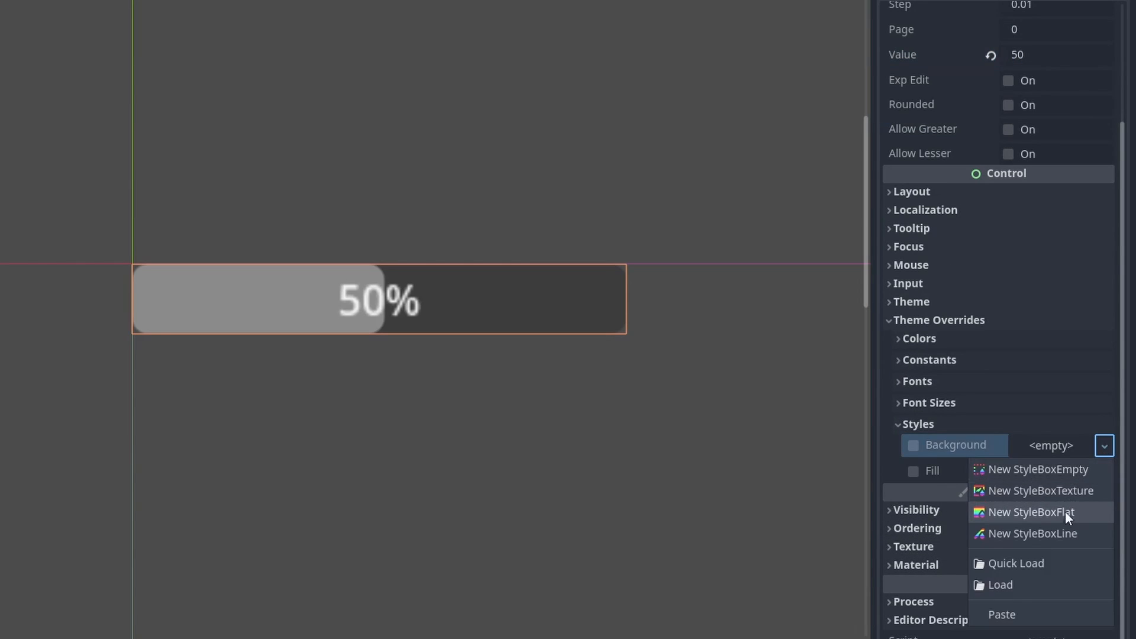
pyautogui.click(1030, 512)
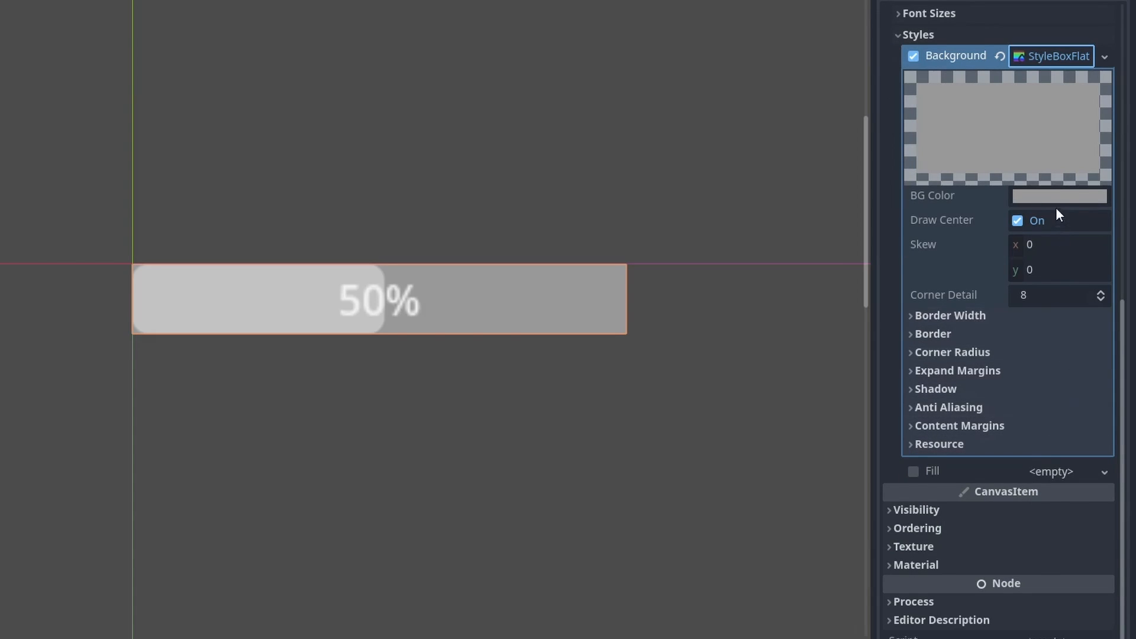
pyautogui.click(1059, 196)
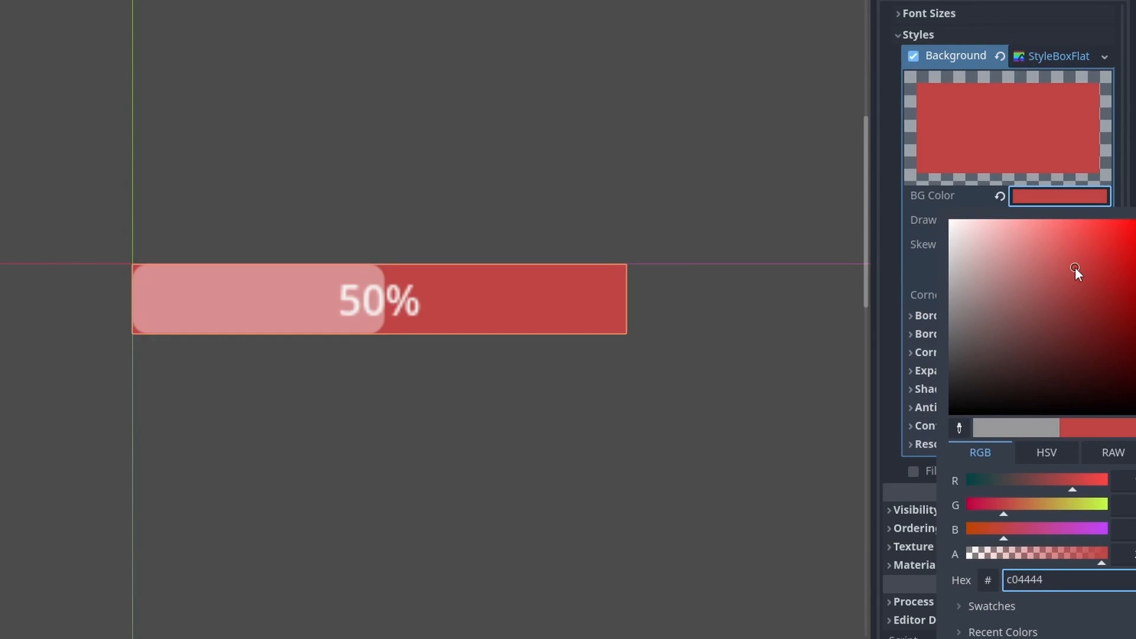
pyautogui.click(1059, 196)
pyautogui.write('3')
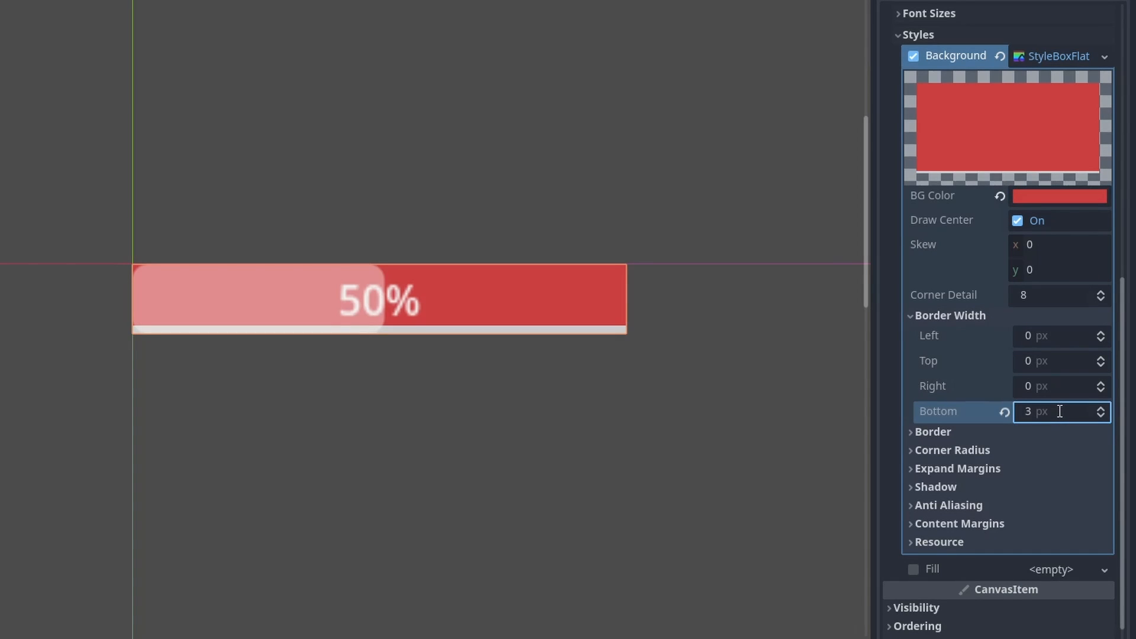
# Give the background a darker bottom border of width 3, corner radius 3, bottom expand margin 3 and a shadow
pyautogui.click(933, 432)
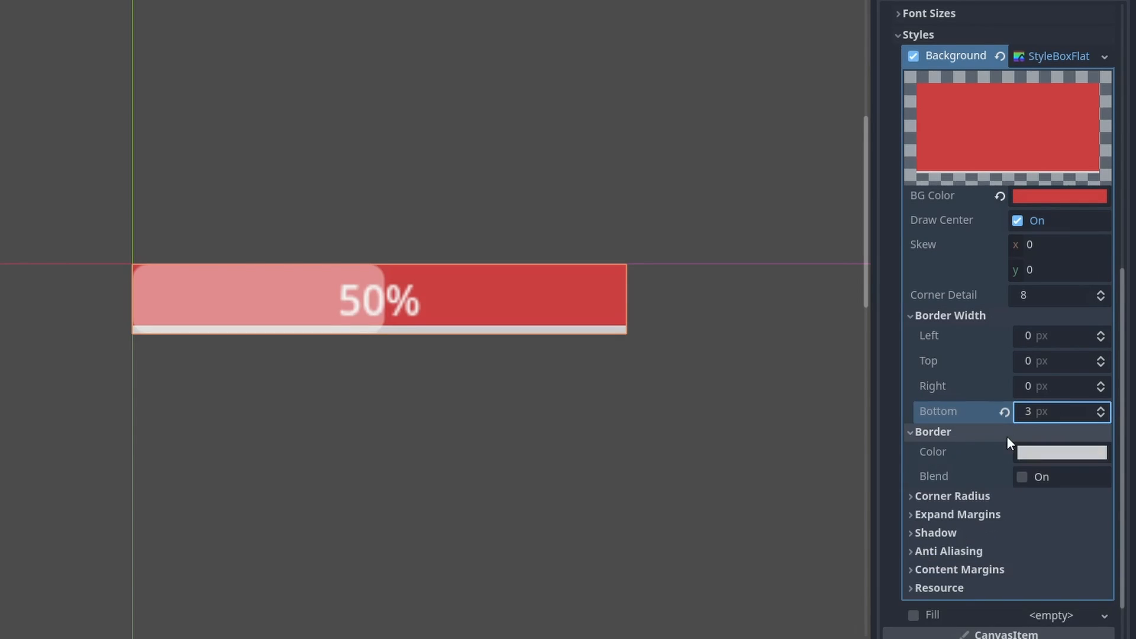
pyautogui.click(1061, 451)
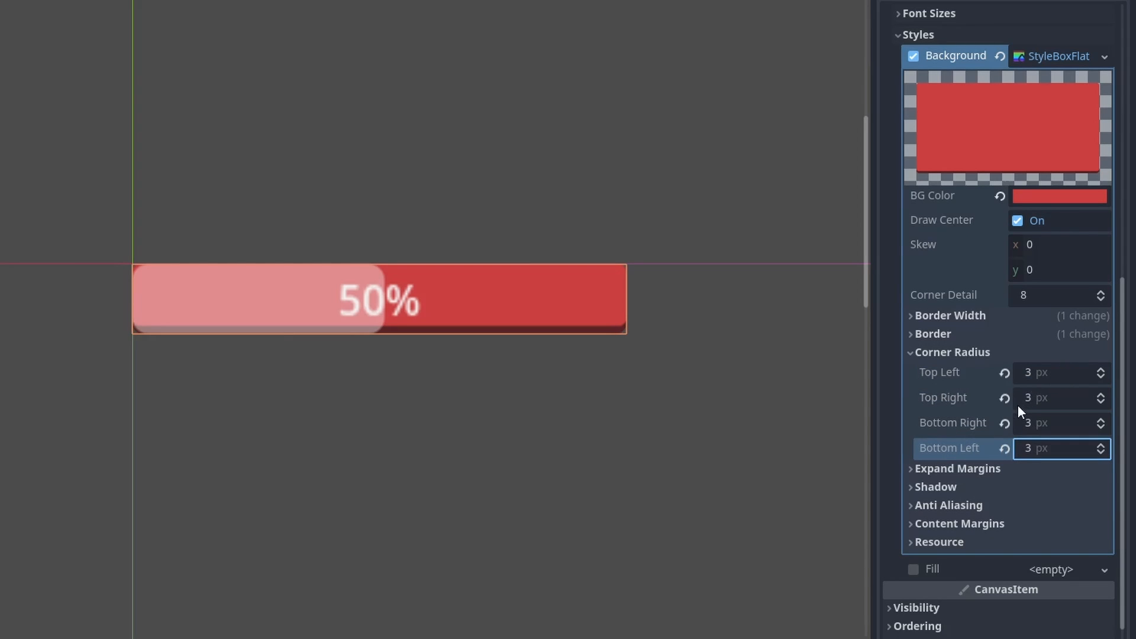
pyautogui.click(958, 468)
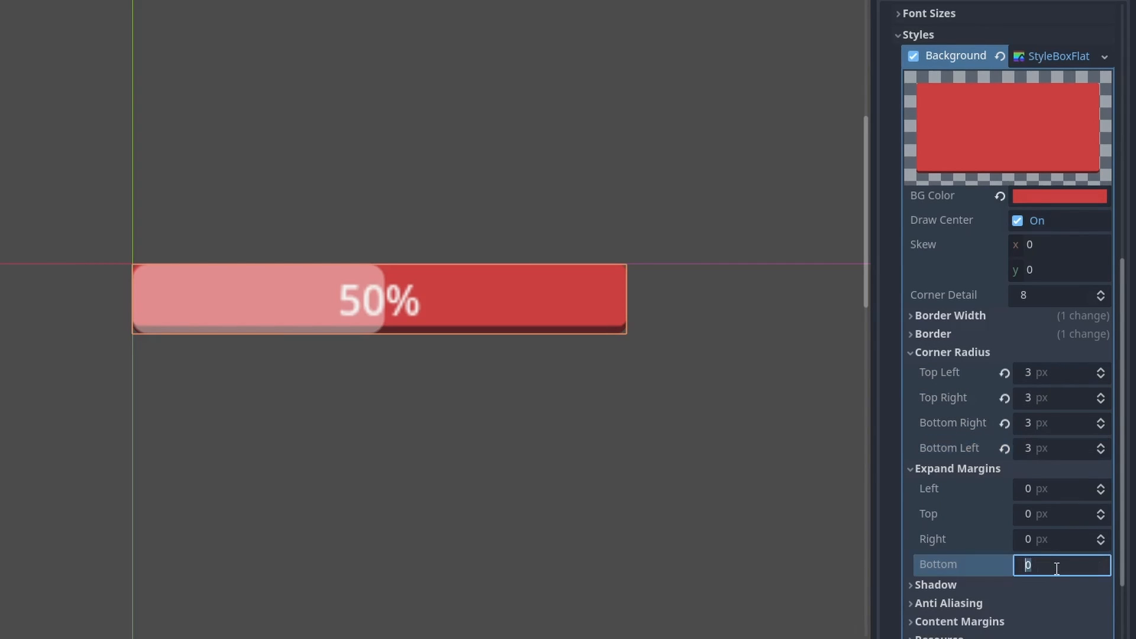
pyautogui.write('3')
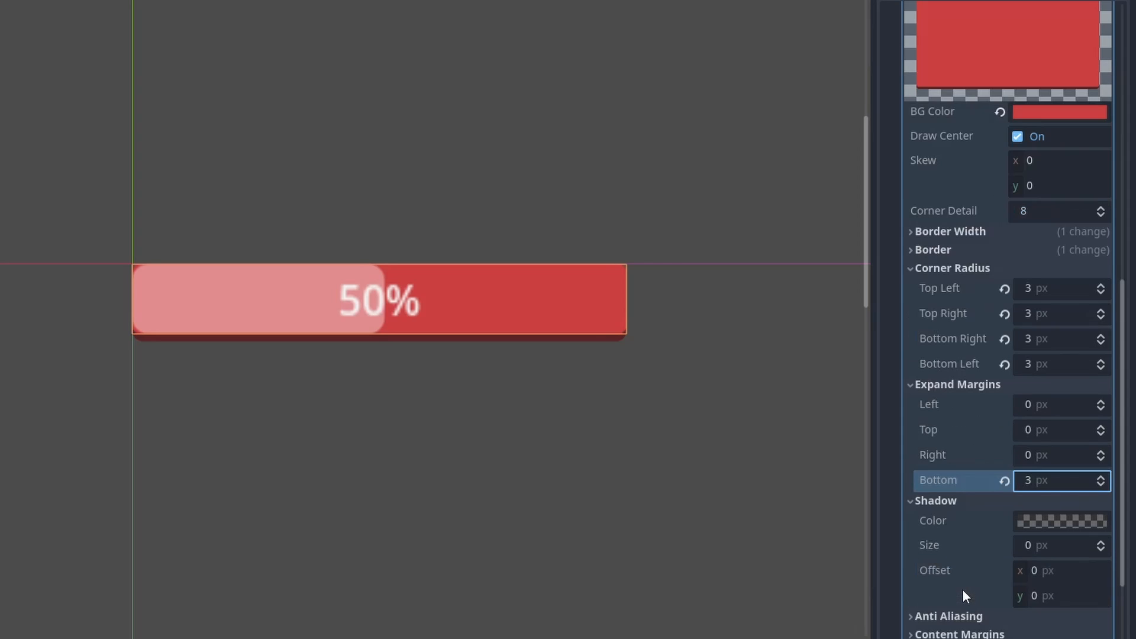
pyautogui.click(1062, 546)
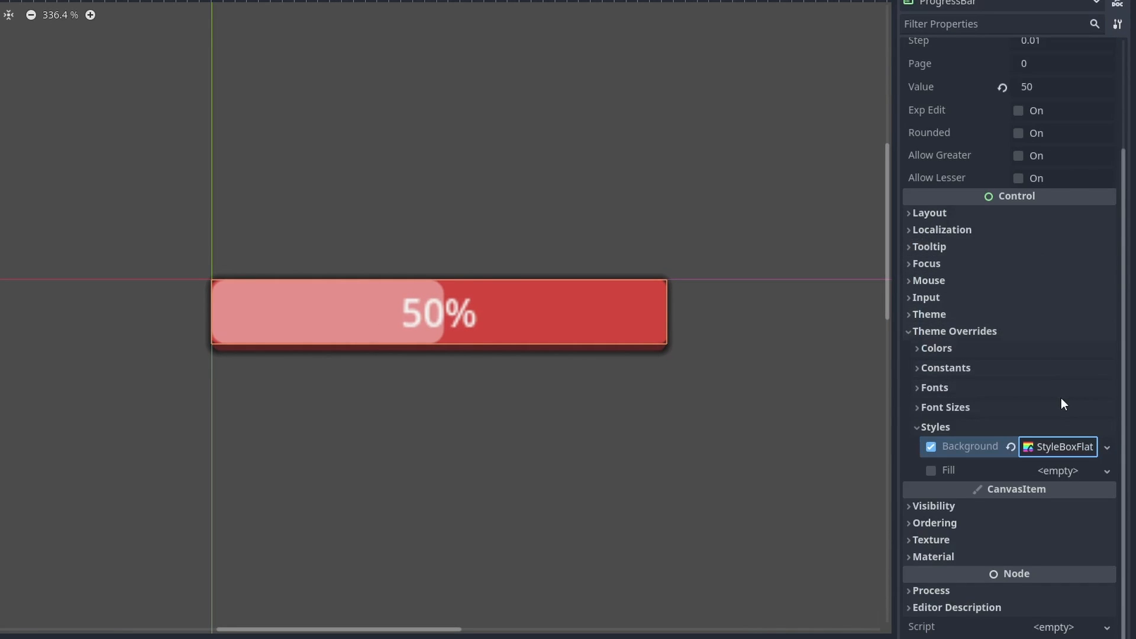
# Create a green StyleBoxFlat for Fill matching the background's border, corners and shadow, and set Value to 100
pyautogui.click(1107, 446)
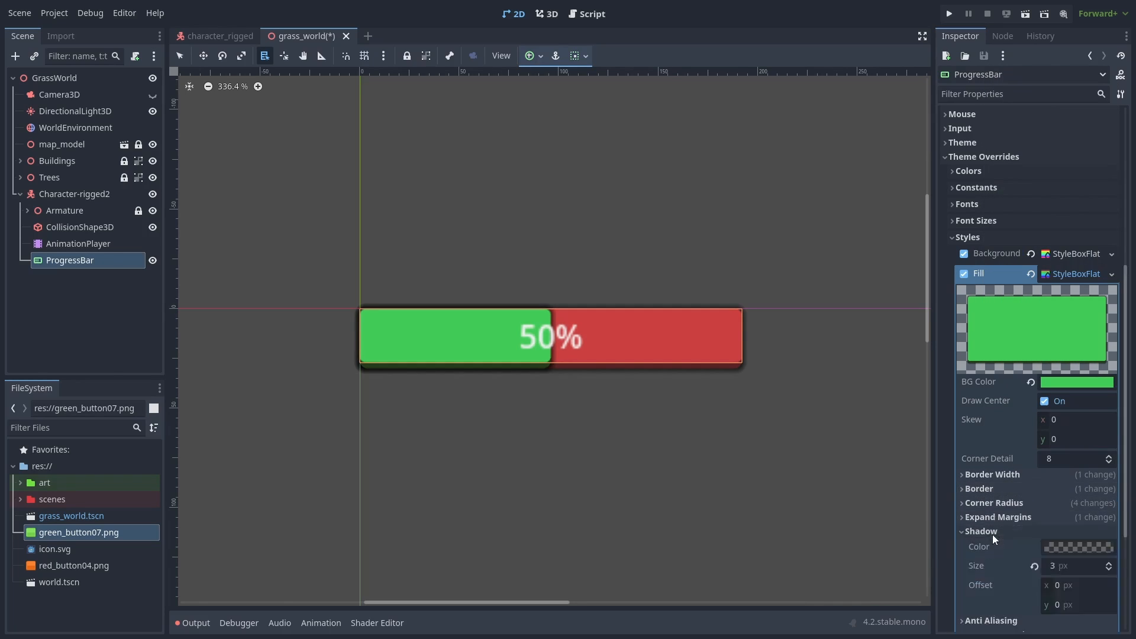
pyautogui.click(981, 530)
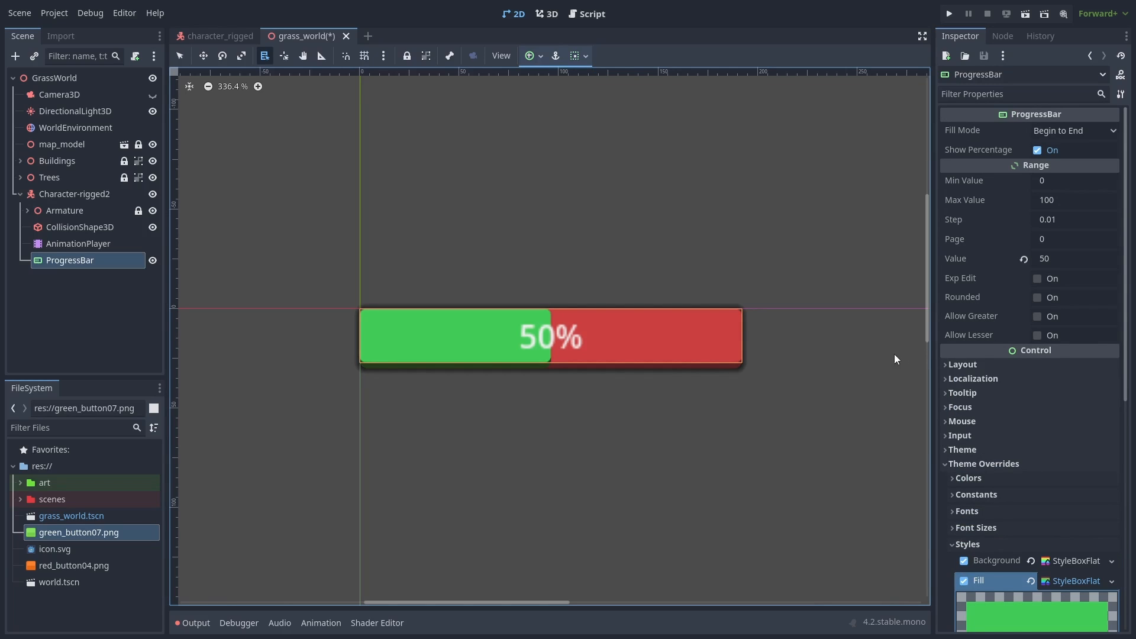
pyautogui.write('100')
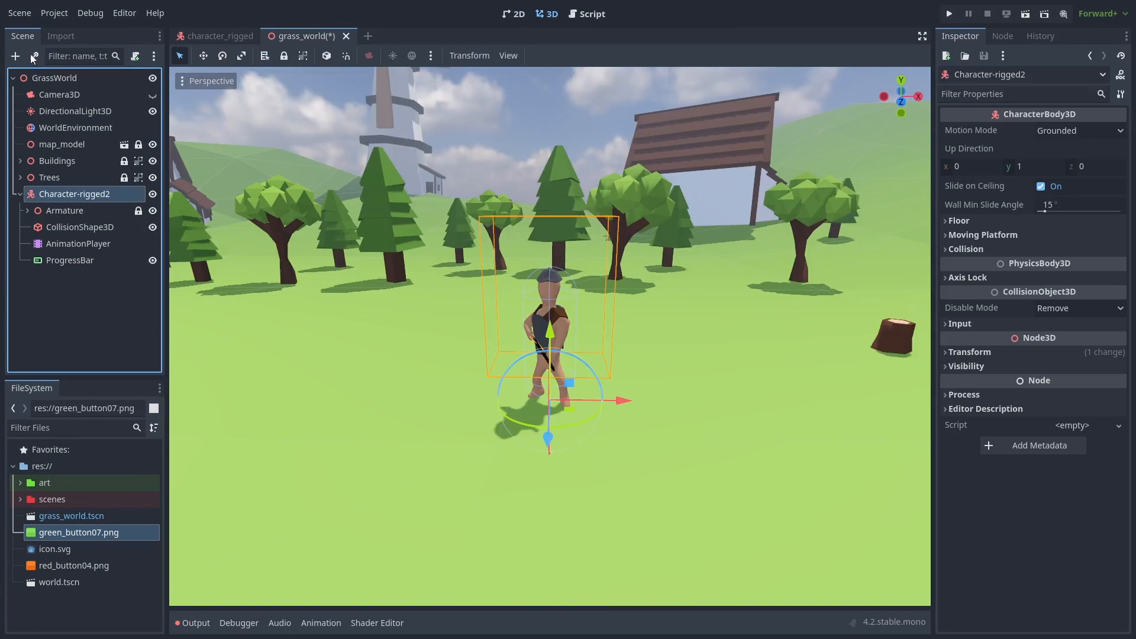
# Add a SubViewport holding the ProgressBar and a new Sprite3D on the character
pyautogui.write('view')
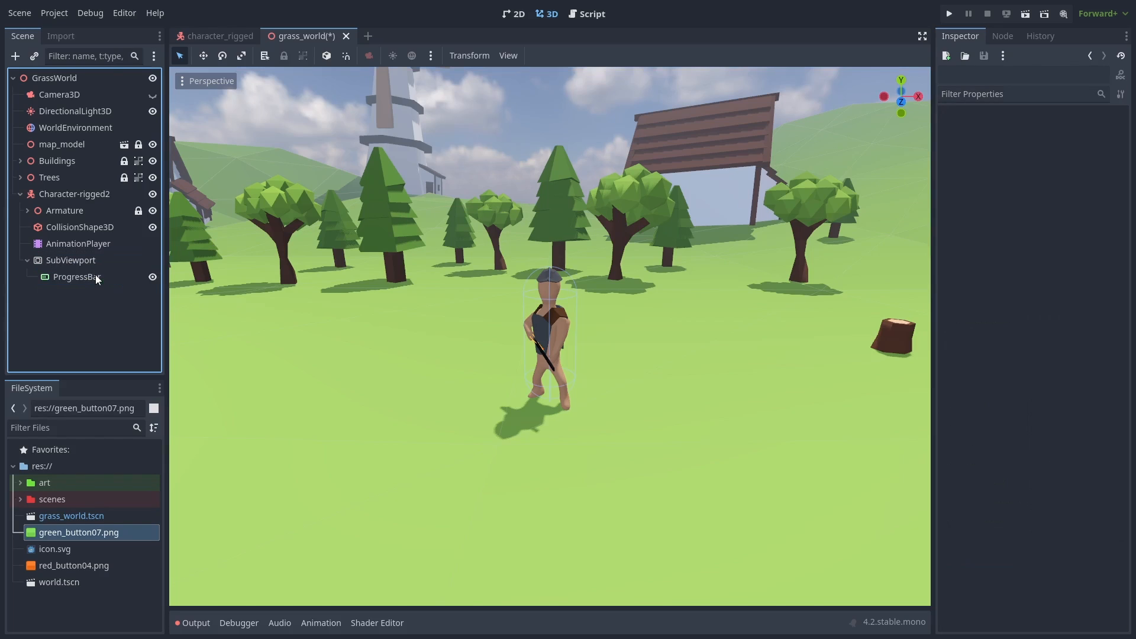
pyautogui.click(71, 261)
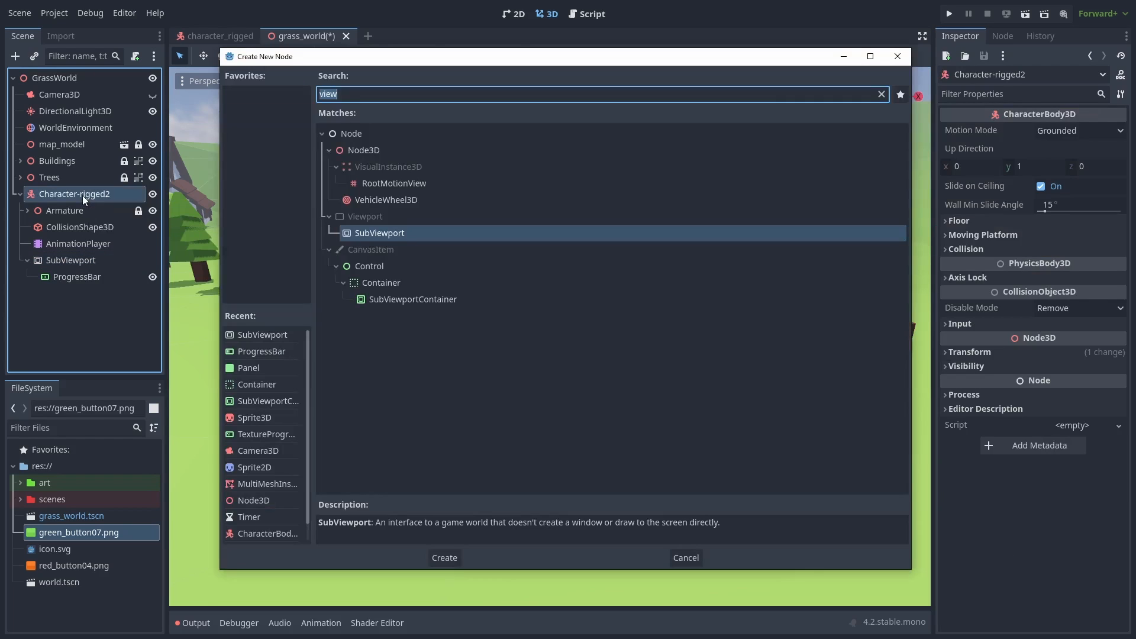
pyautogui.write('sprite')
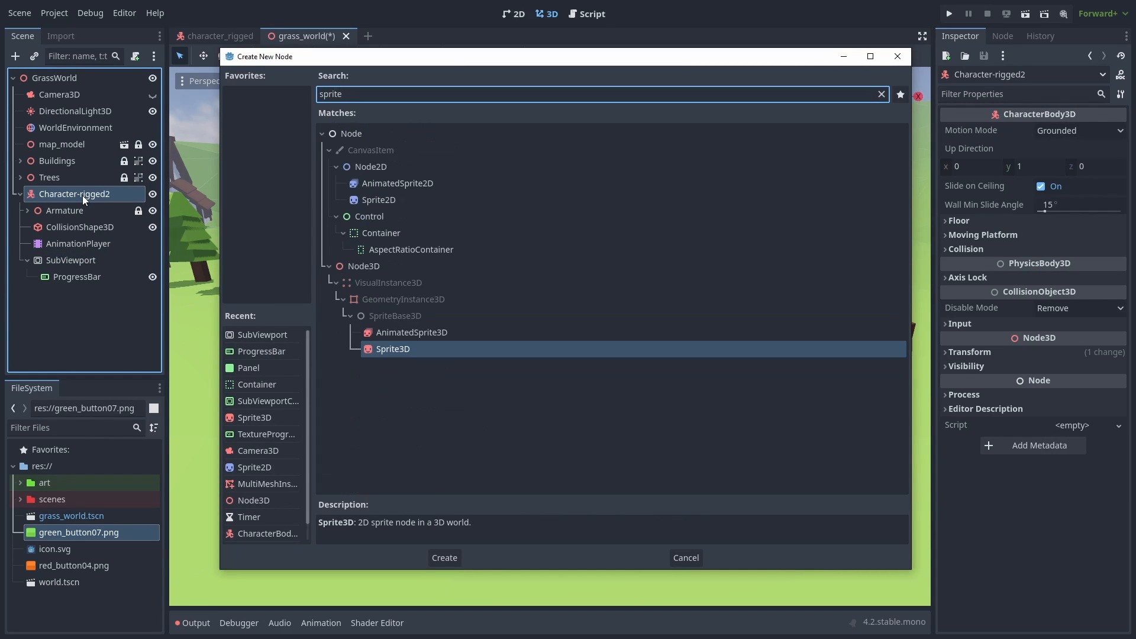
pyautogui.click(444, 558)
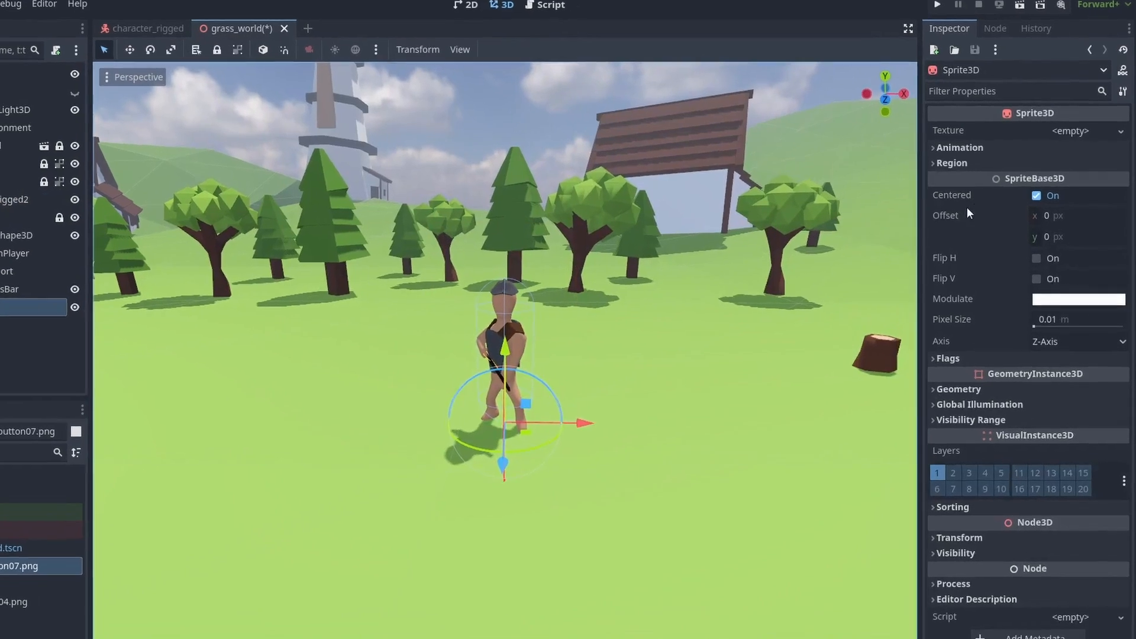
# Set the Sprite3D's Texture to a new ViewportTexture pointing at the SubViewport
pyautogui.click(1080, 130)
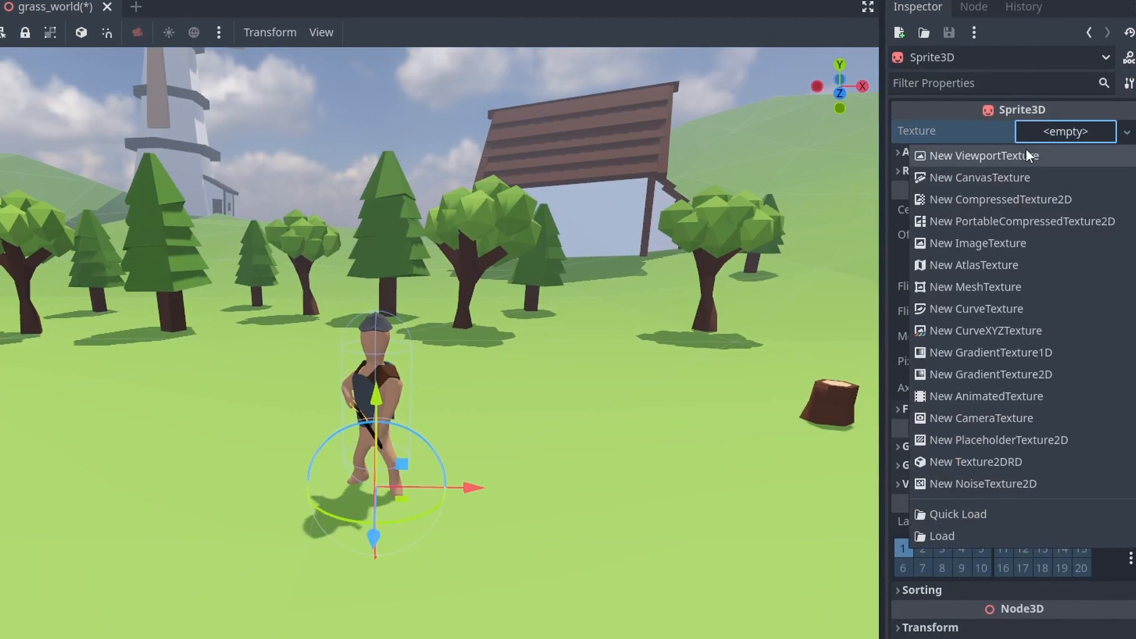
pyautogui.click(984, 155)
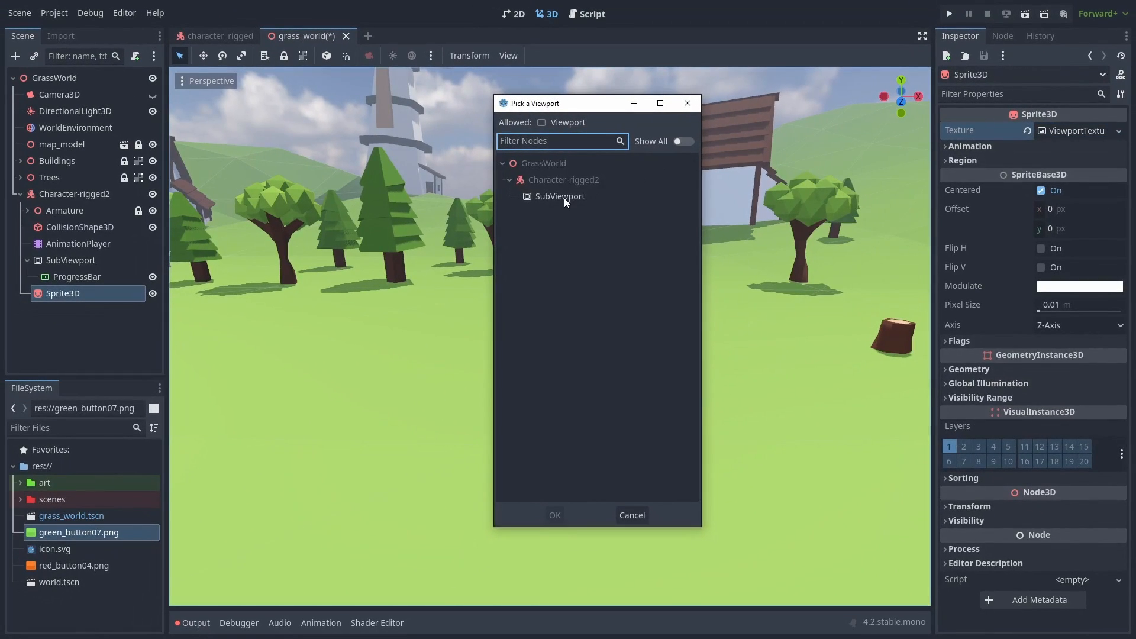
pyautogui.click(554, 516)
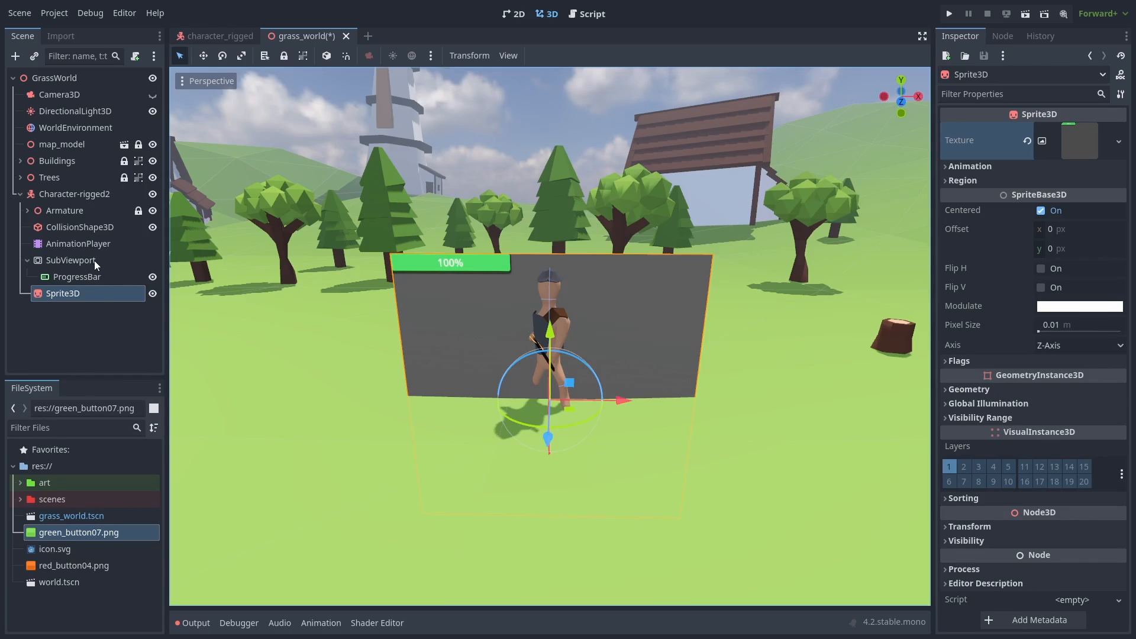
# Measure the ProgressBar with the 2D ruler and set the SubViewport Size to 208 × 48
pyautogui.click(71, 261)
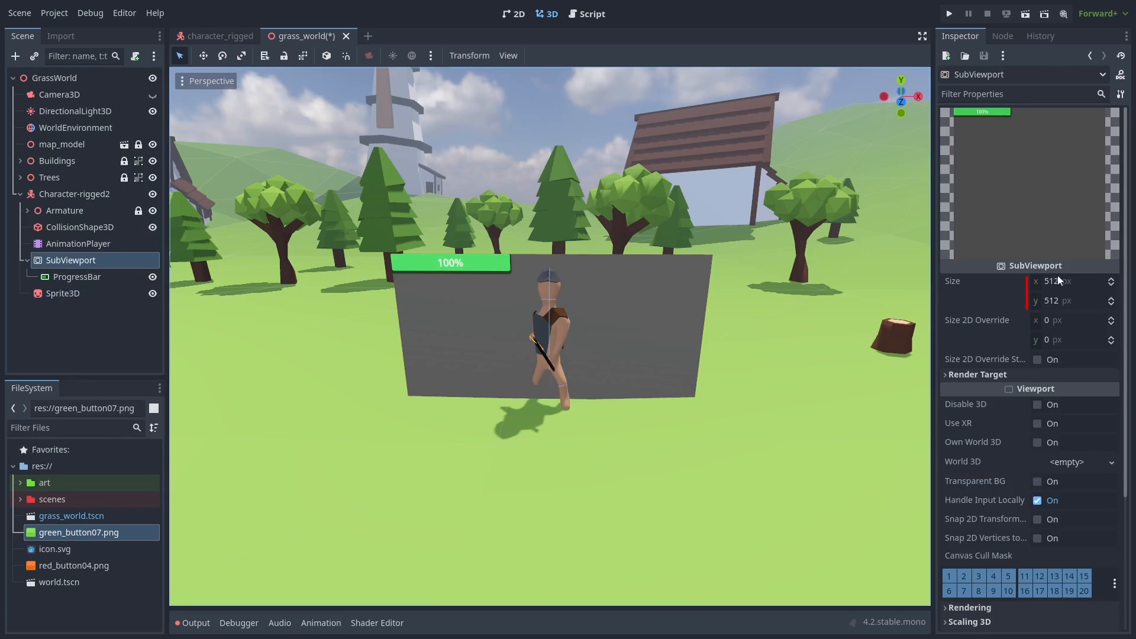
pyautogui.moveTo(1054, 281)
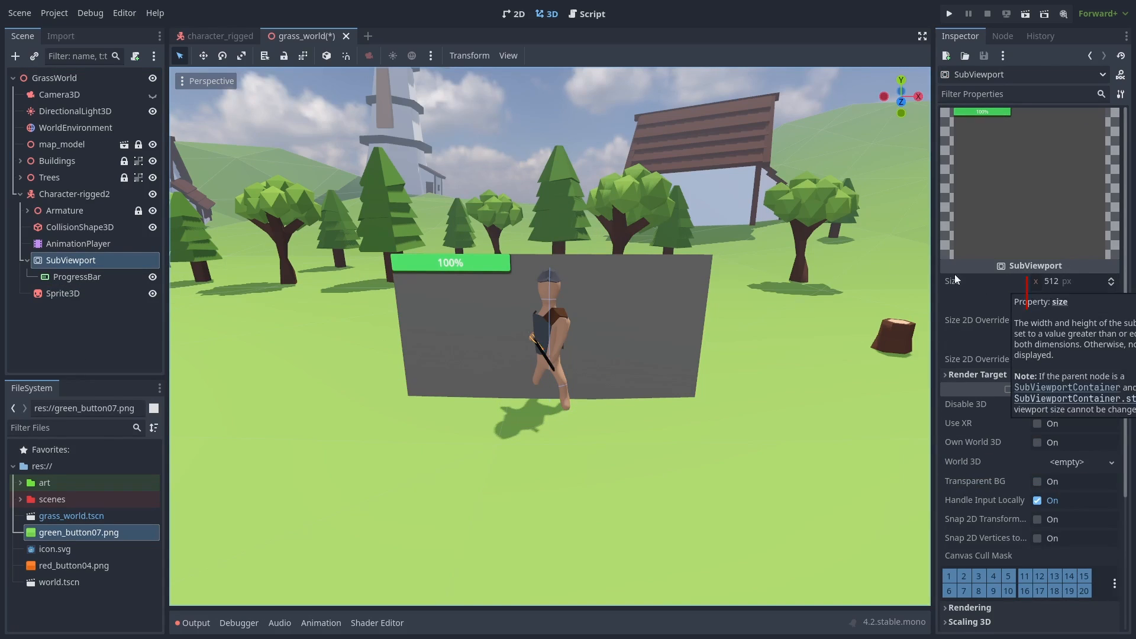
pyautogui.click(77, 276)
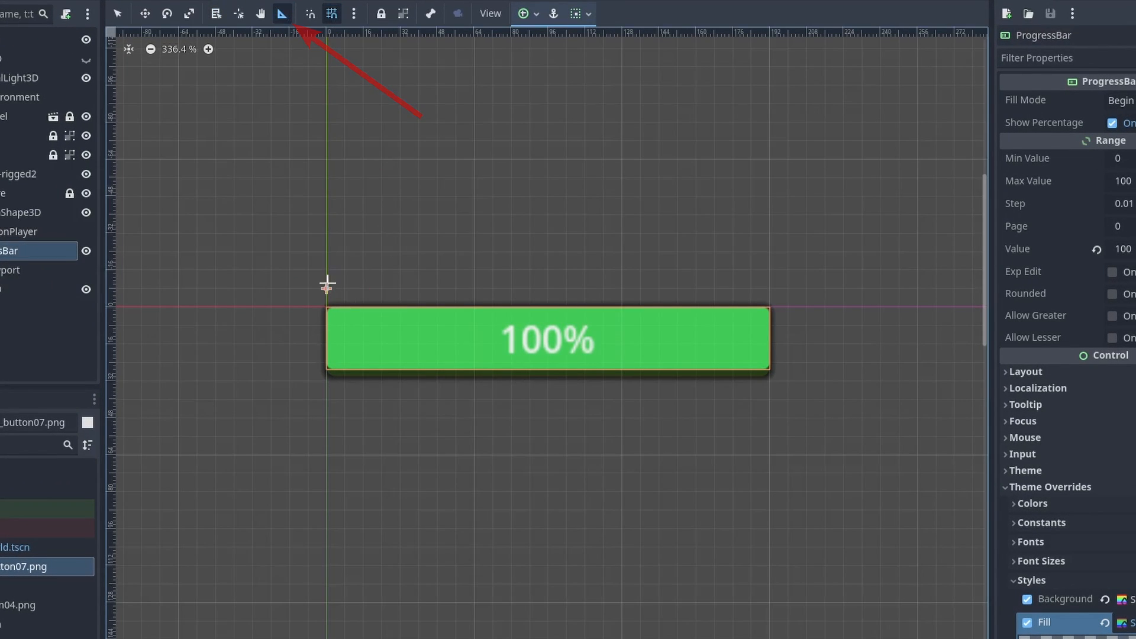
pyautogui.moveTo(327, 284); pyautogui.dragTo(772, 284)
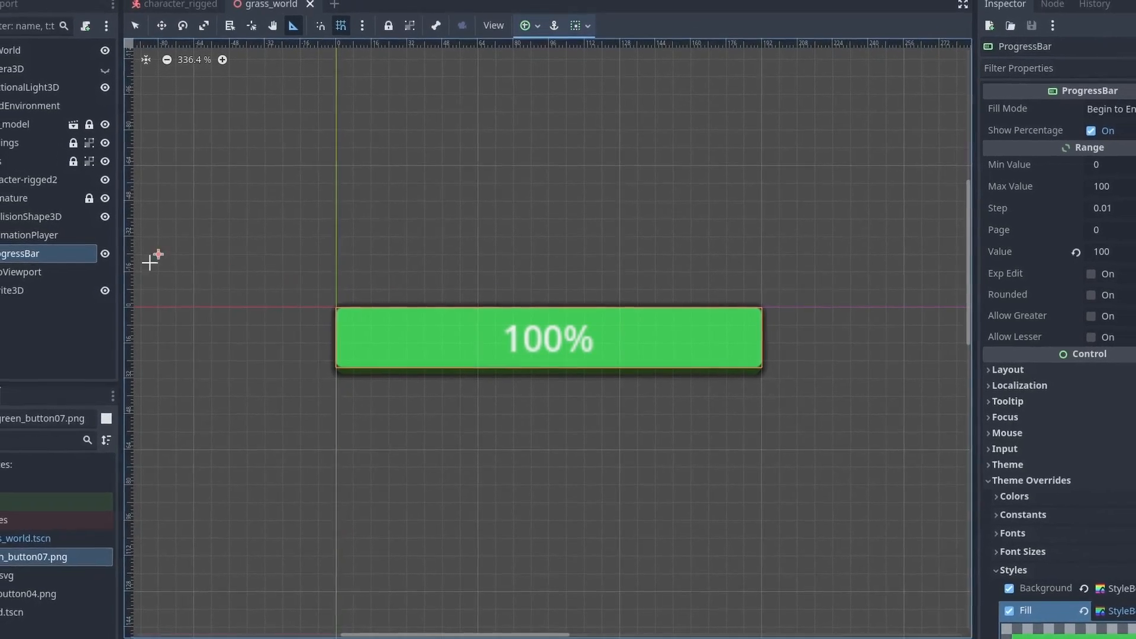
pyautogui.click(50, 275)
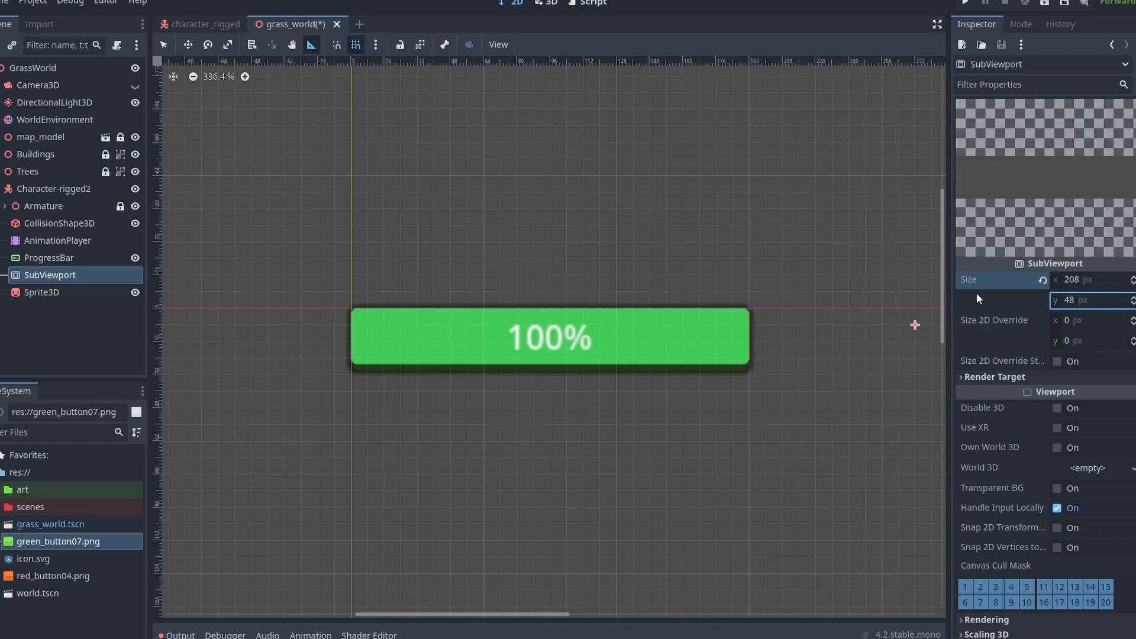
pyautogui.moveTo(105, 258)
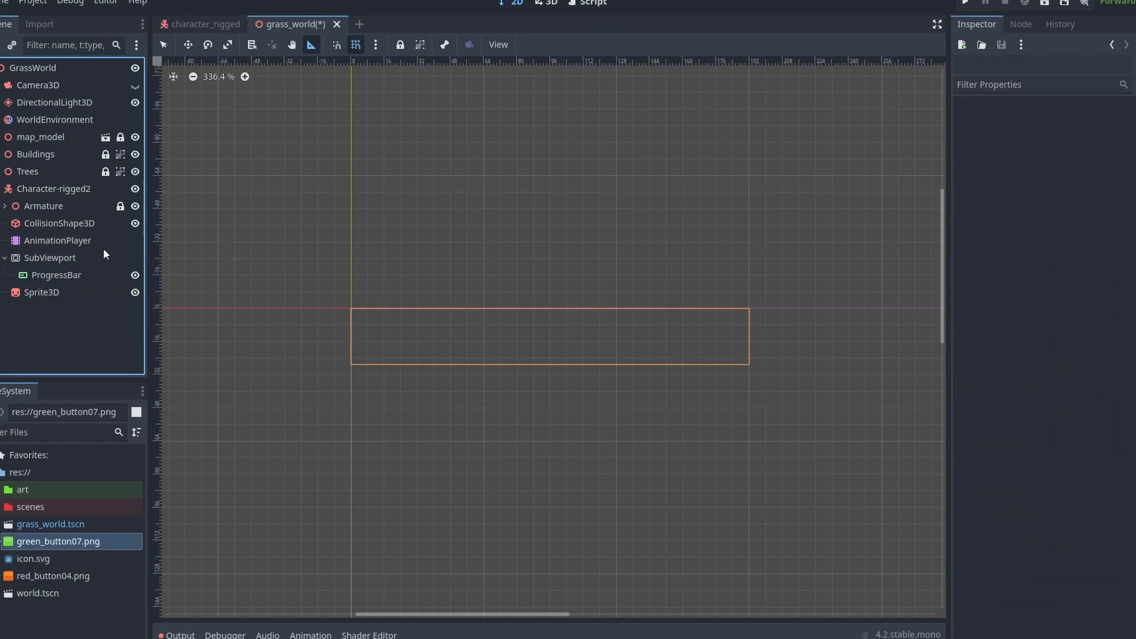
pyautogui.click(547, 3)
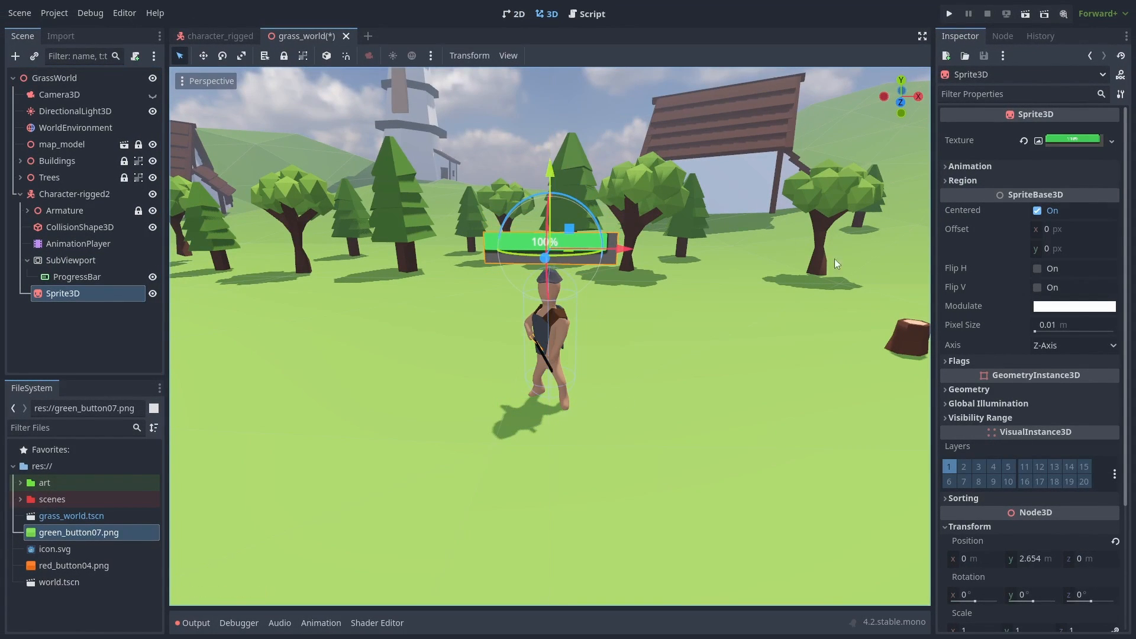
# Enable Transparent BG on the SubViewport and check the Sprite3D's texture filter
pyautogui.click(71, 260)
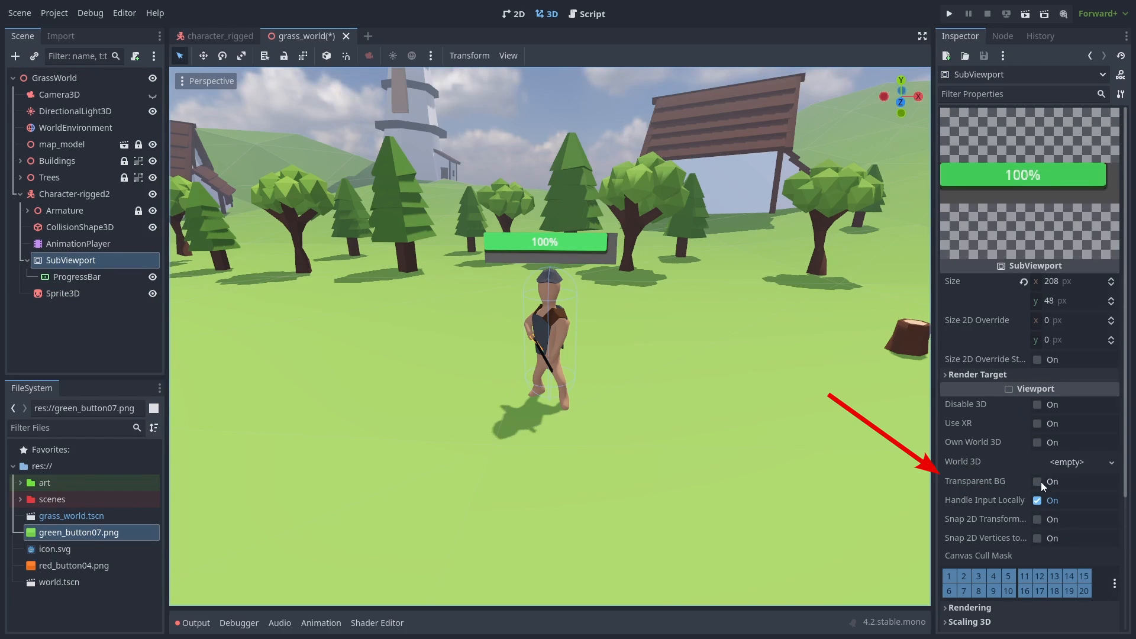
pyautogui.click(1038, 482)
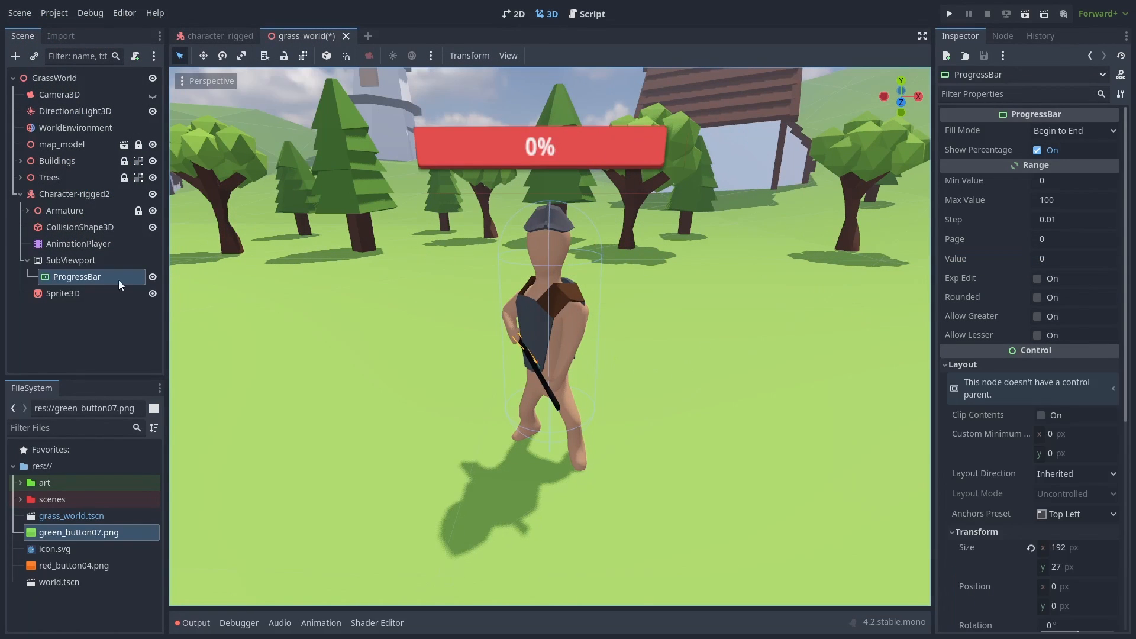
pyautogui.click(64, 293)
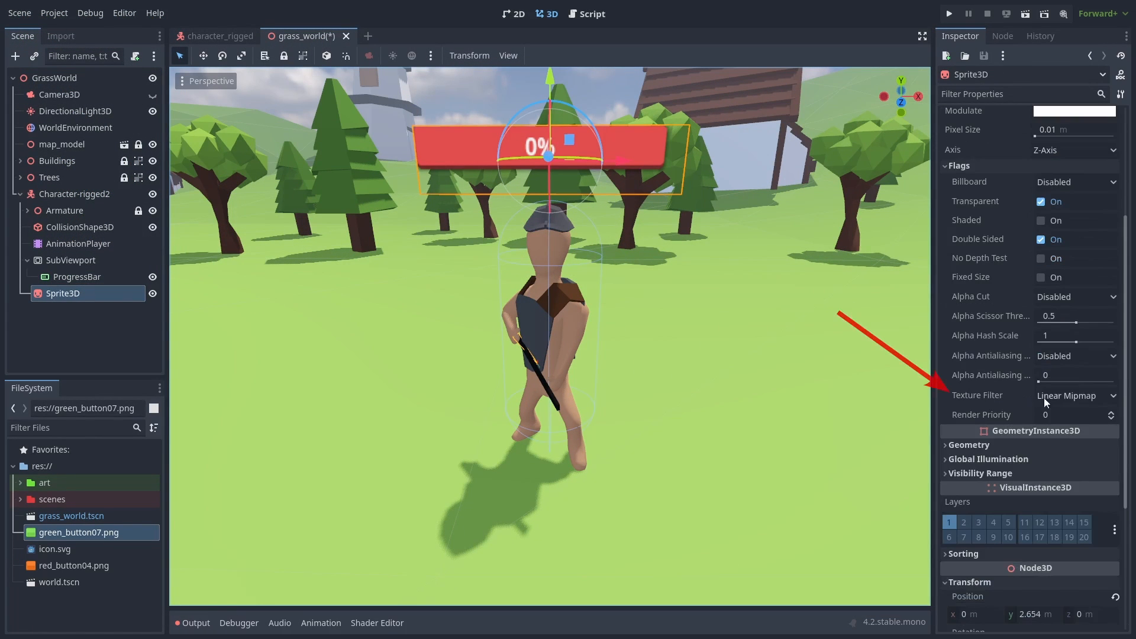
pyautogui.click(1075, 395)
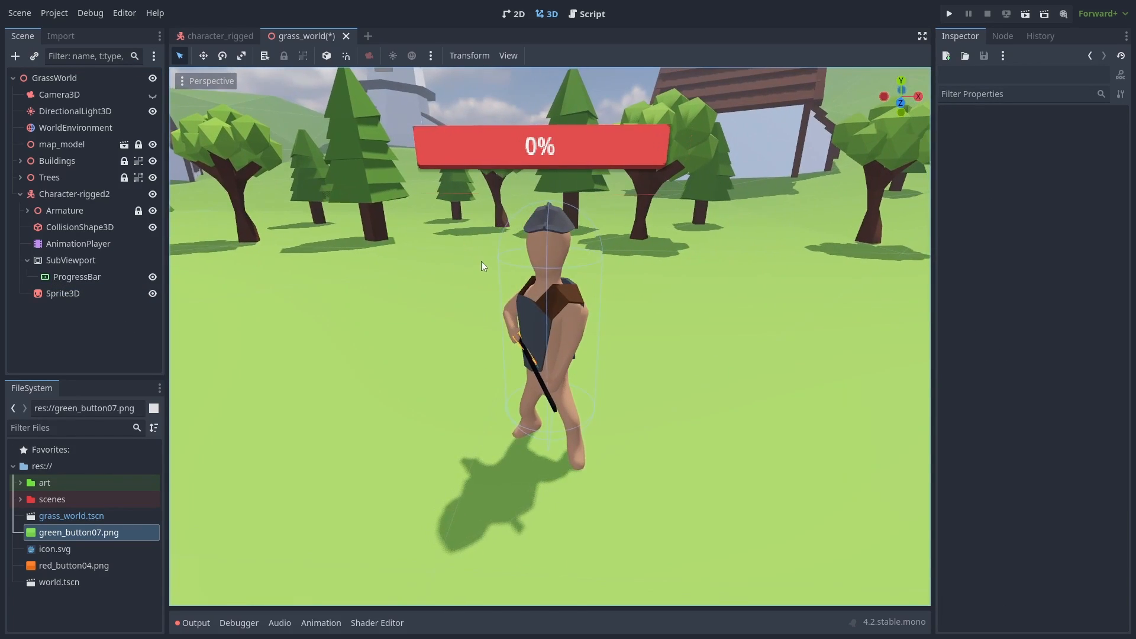
# Set the ProgressBar Value to 0 so a red empty bar shows above the character
pyautogui.click(77, 277)
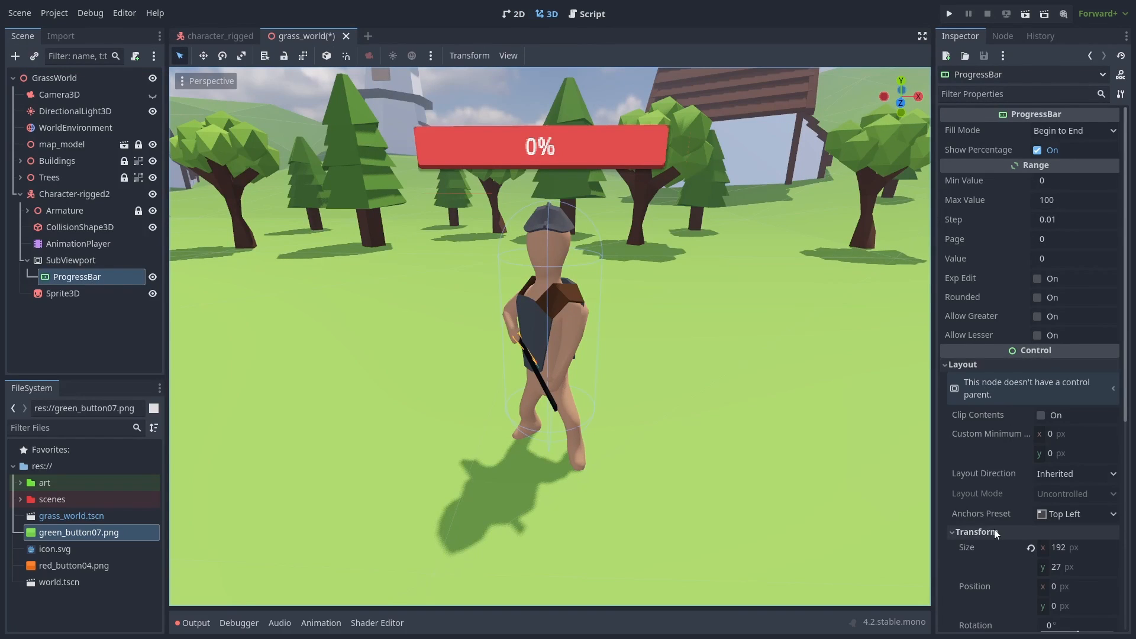
pyautogui.scroll(-3)
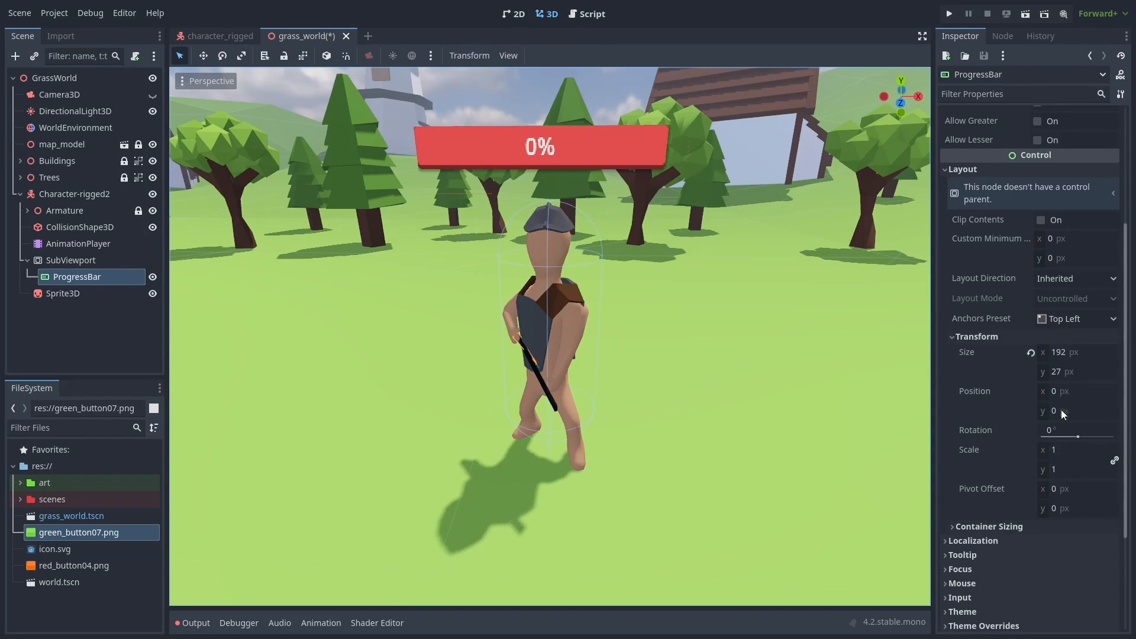
pyautogui.moveTo(1073, 410); pyautogui.dragTo(1073, 406)
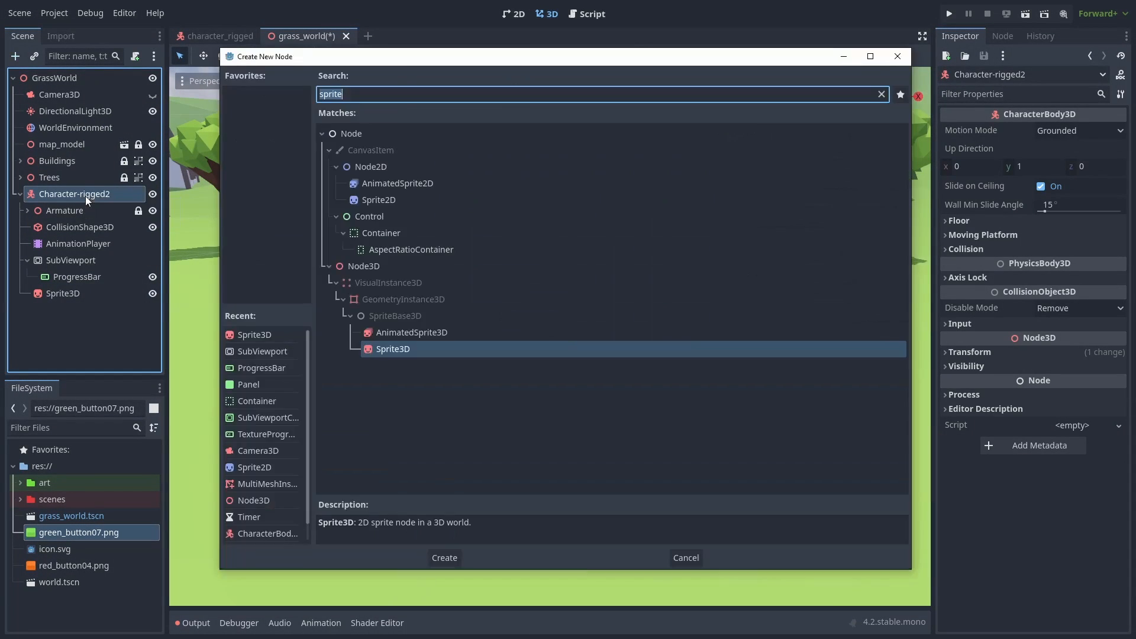
# Add a Panel holding the ProgressBar anchored H Center Wide and size the Panel around the bar
pyautogui.click(443, 557)
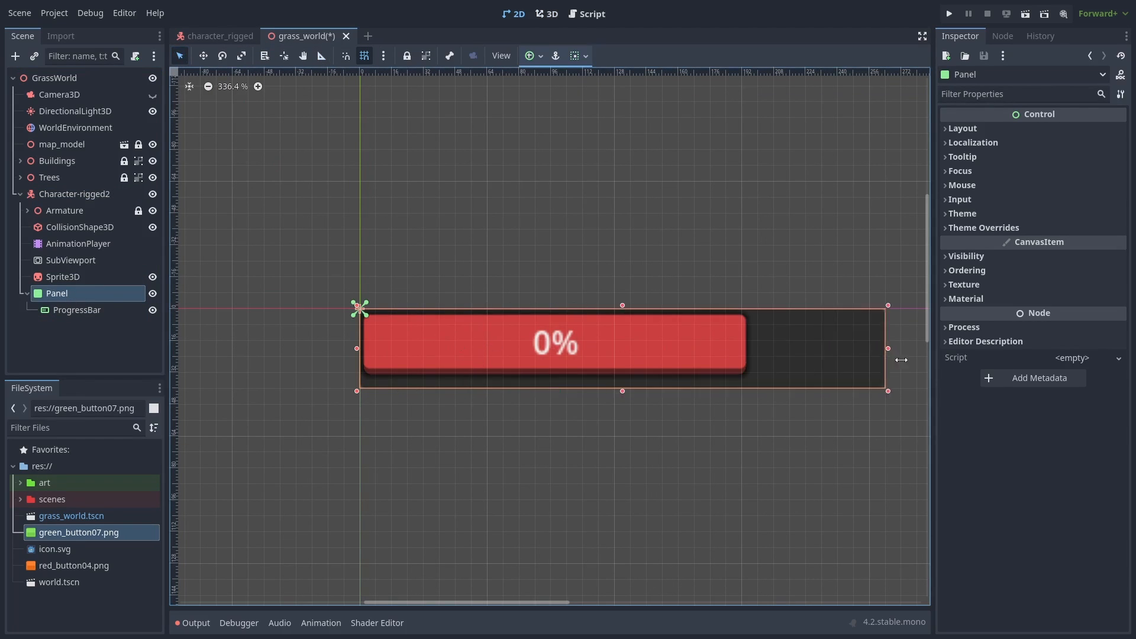
pyautogui.scroll(-3)
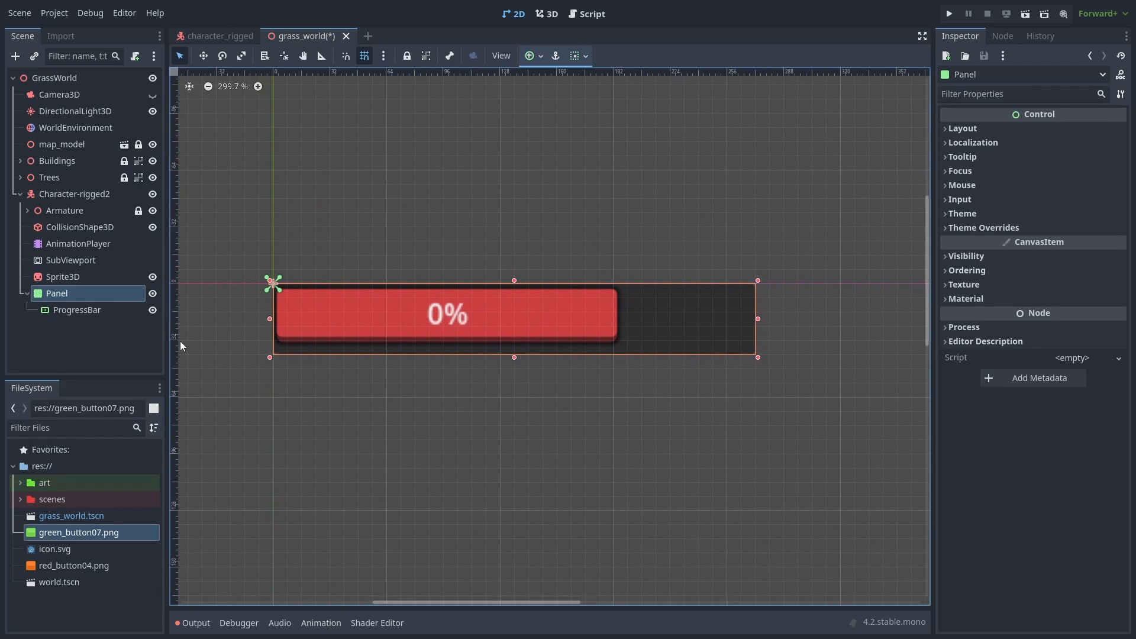
pyautogui.click(77, 309)
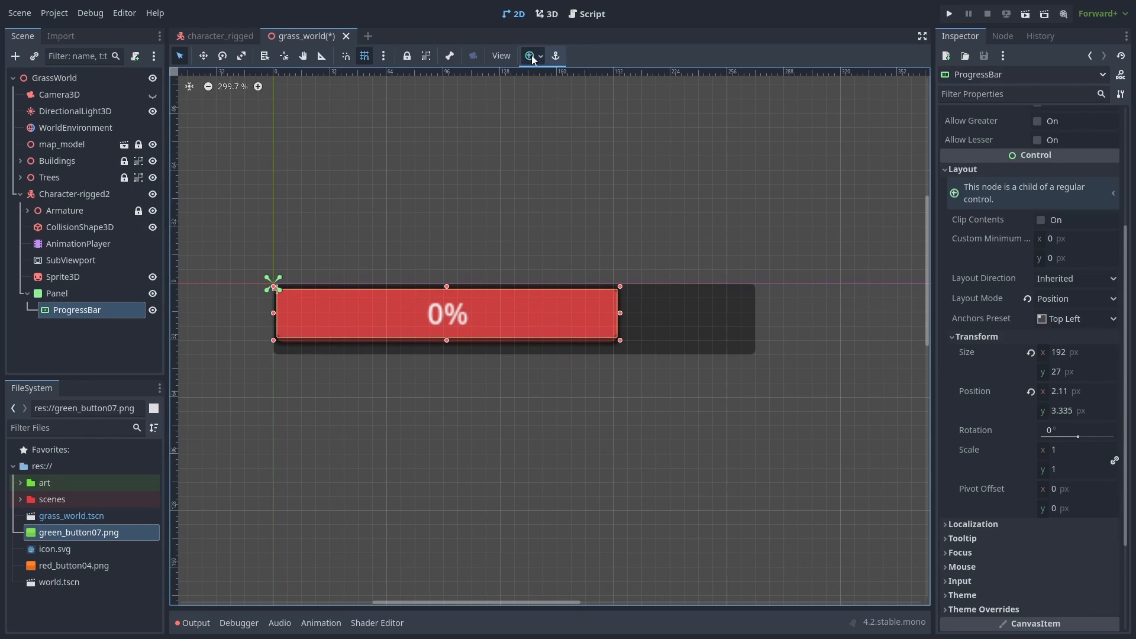
pyautogui.click(529, 55)
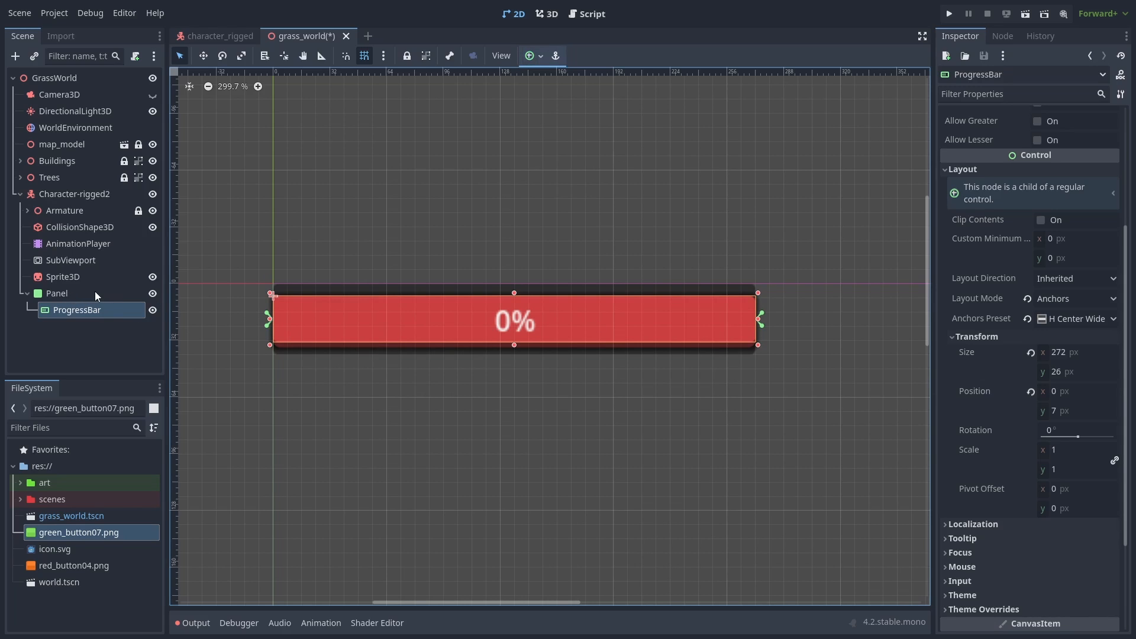
pyautogui.click(57, 293)
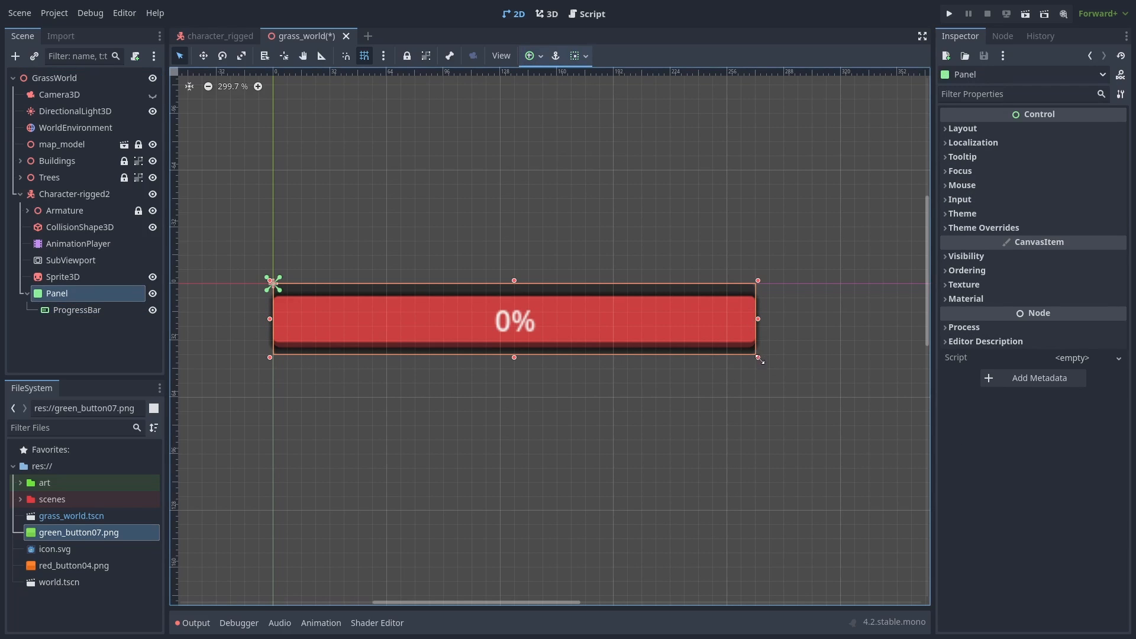
pyautogui.moveTo(759, 359); pyautogui.dragTo(772, 400)
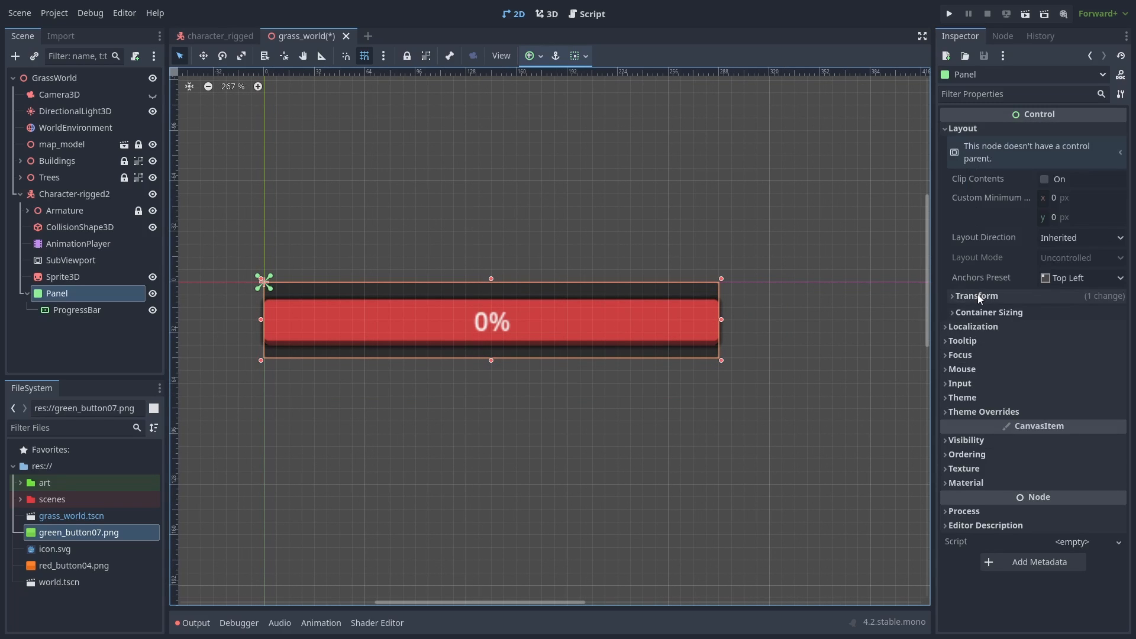
# Enlarge the Panel to 280 × 80 and move it under the SubViewport
pyautogui.click(978, 296)
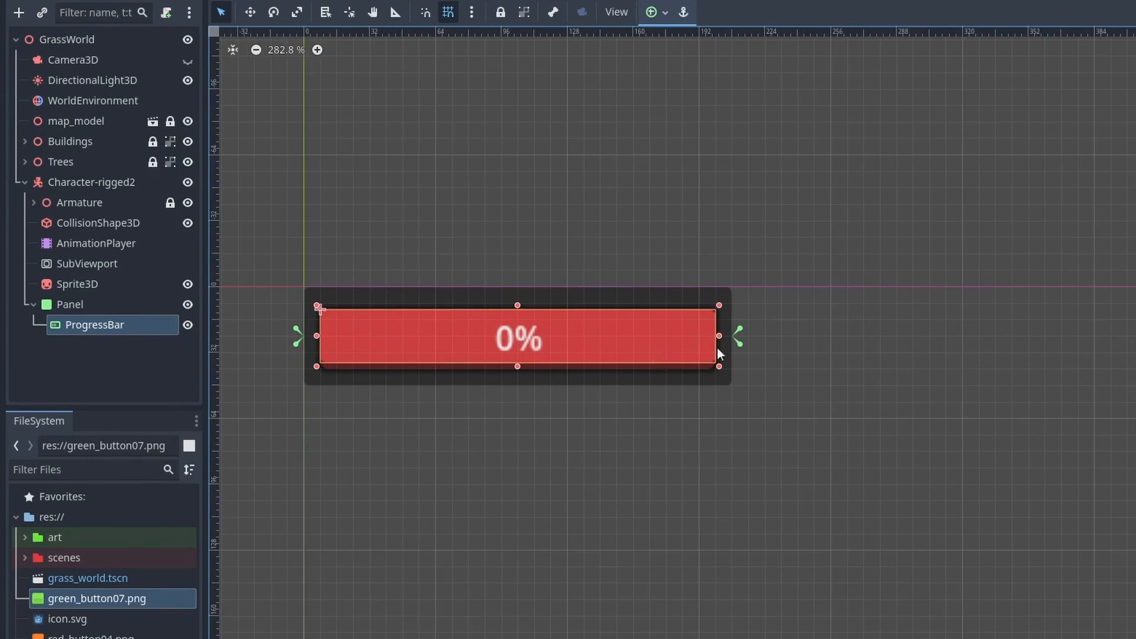
pyautogui.moveTo(544, 335)
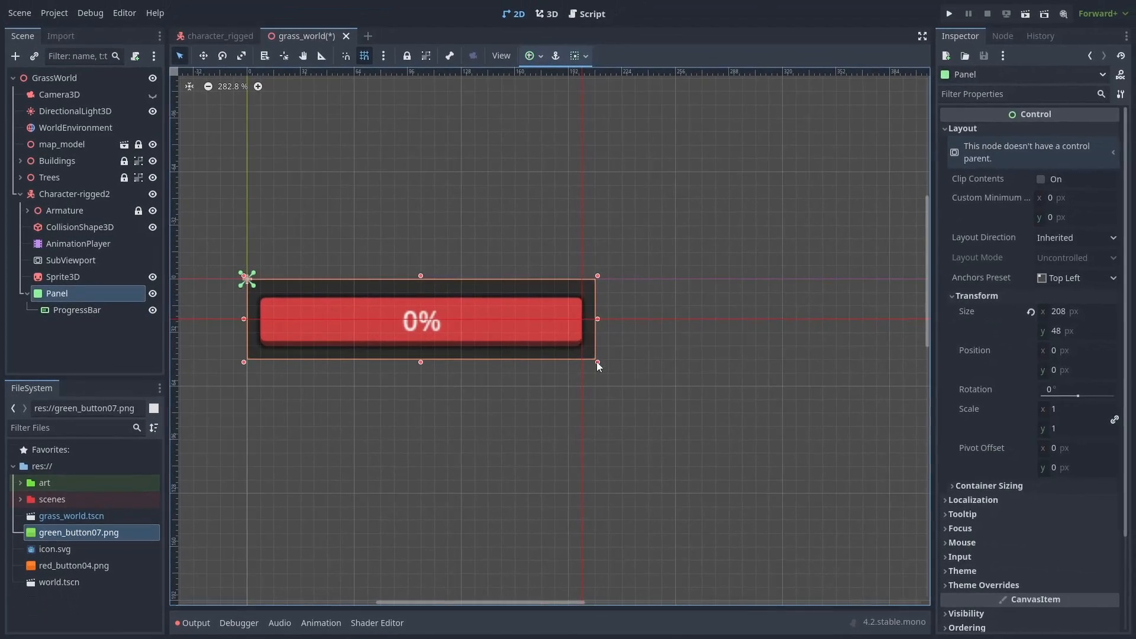
pyautogui.moveTo(598, 365); pyautogui.dragTo(811, 416)
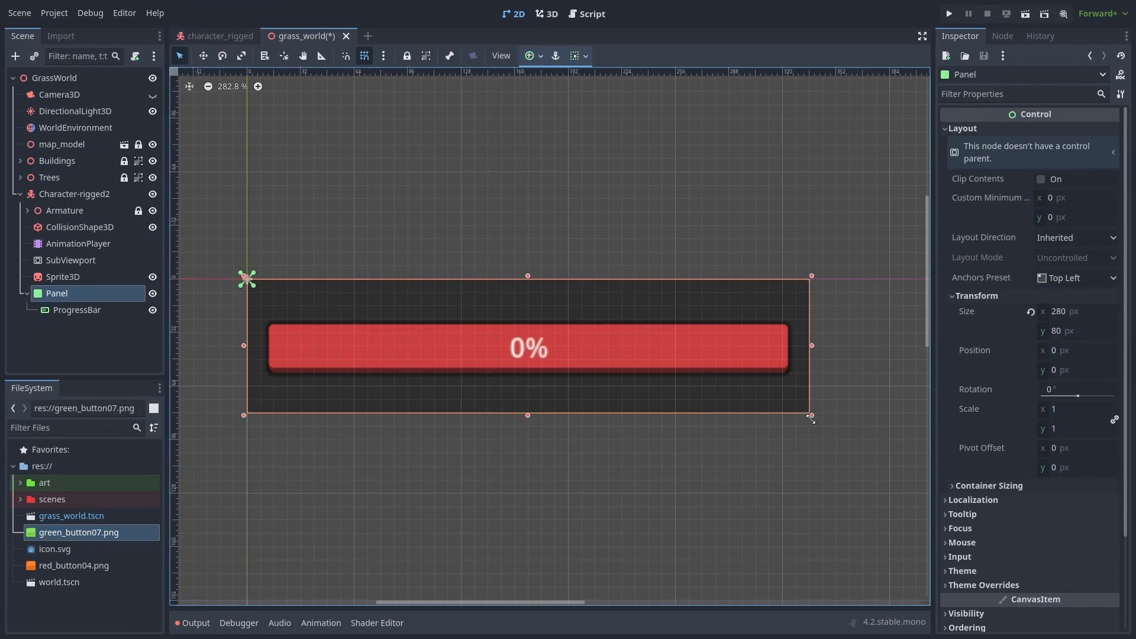
pyautogui.moveTo(811, 417); pyautogui.dragTo(585, 349)
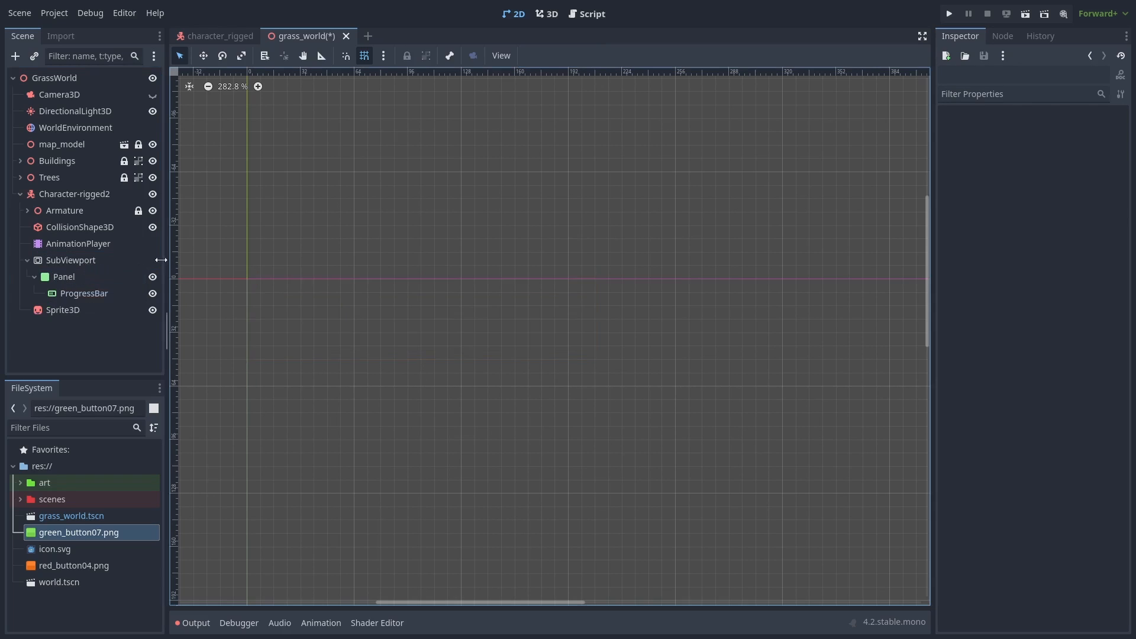
# Set the Panel's anchor preset to Full Rect so it fills the 208 × 48 SubViewport
pyautogui.click(546, 13)
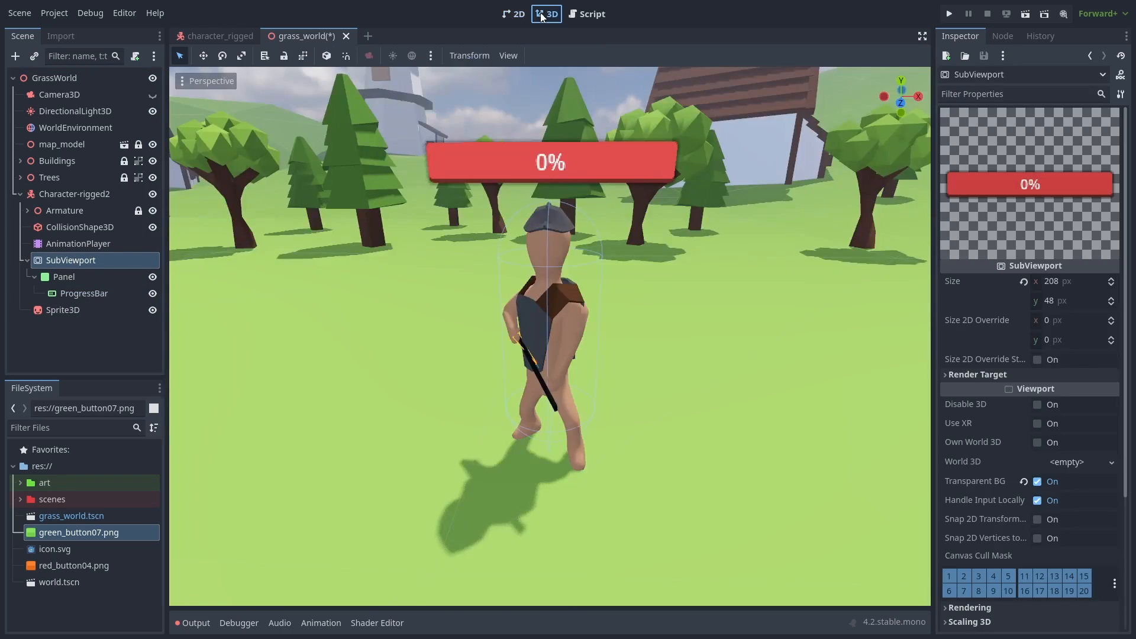
pyautogui.click(516, 13)
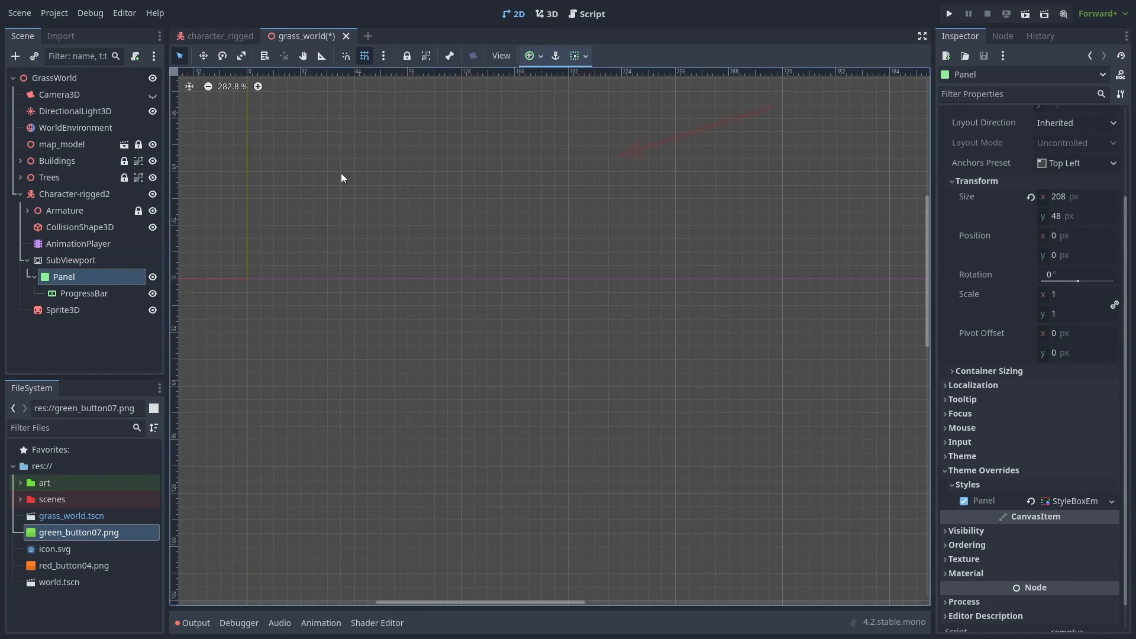
pyautogui.click(529, 56)
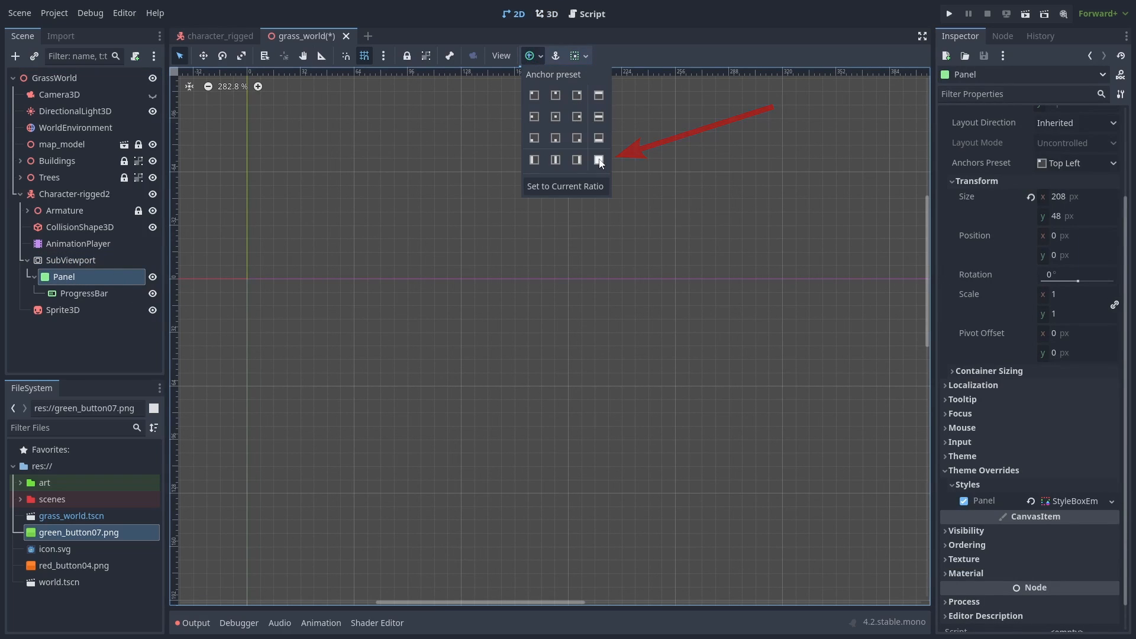
pyautogui.click(546, 13)
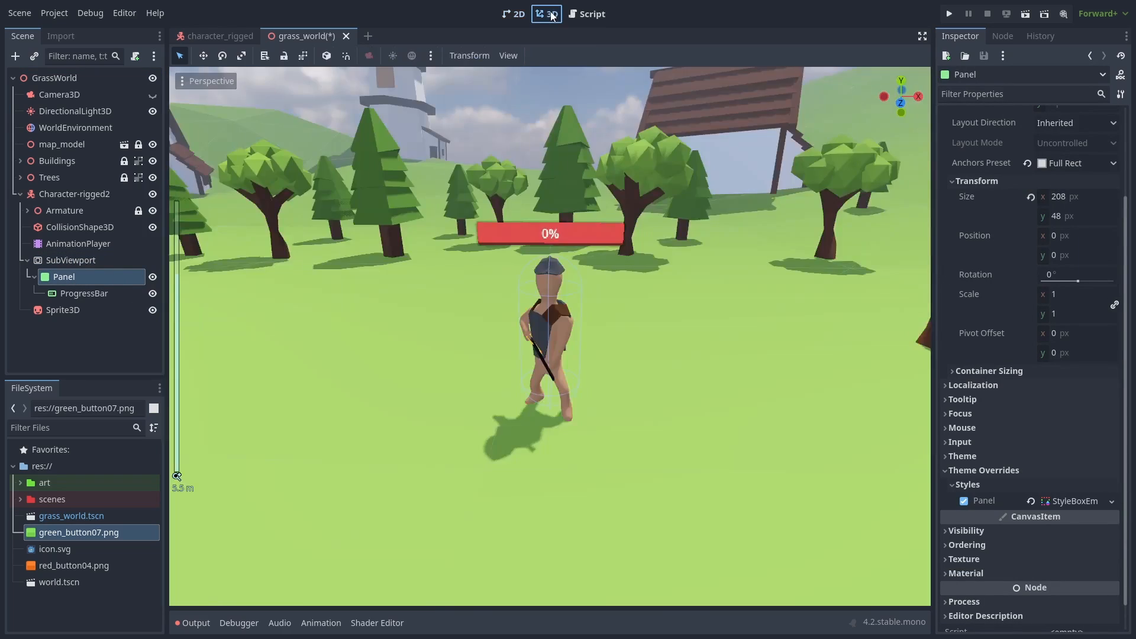
# Review the Sprite3D in 3D, keeping linear mipmap texture filtering and checking its Billboard flags
pyautogui.click(71, 260)
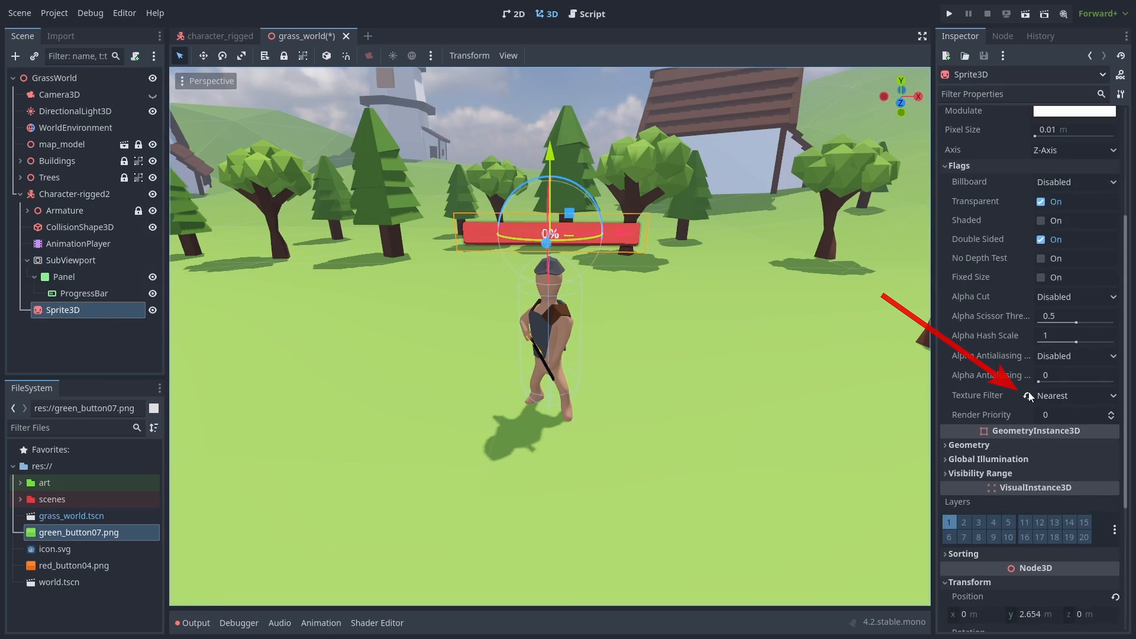
pyautogui.click(457, 327)
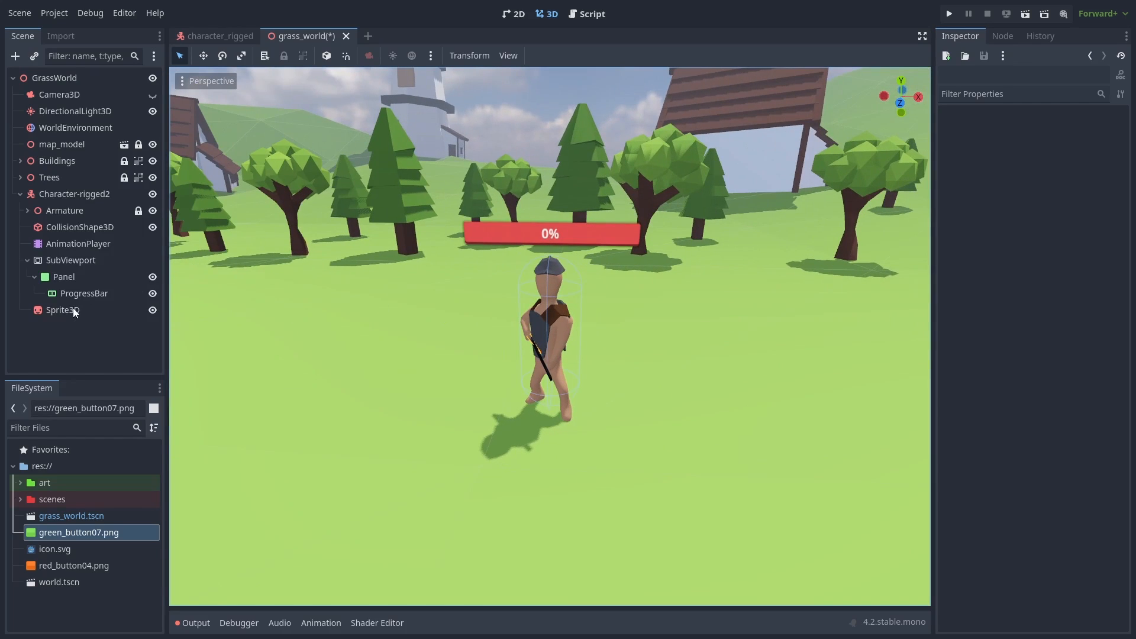
pyautogui.click(62, 310)
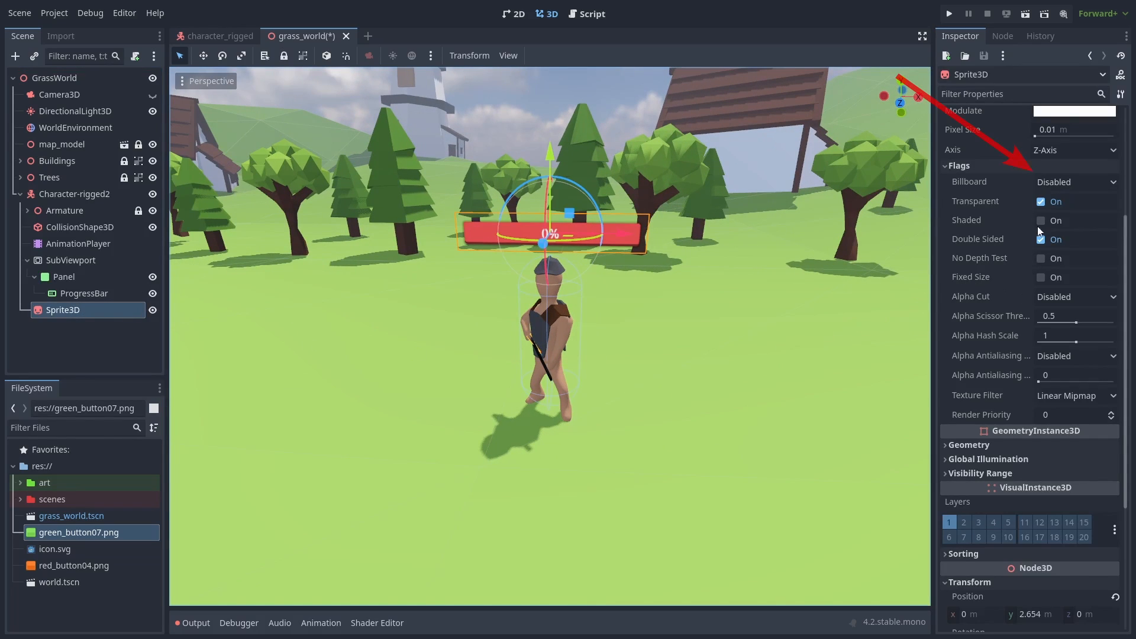
pyautogui.click(1076, 181)
pyautogui.write('2')
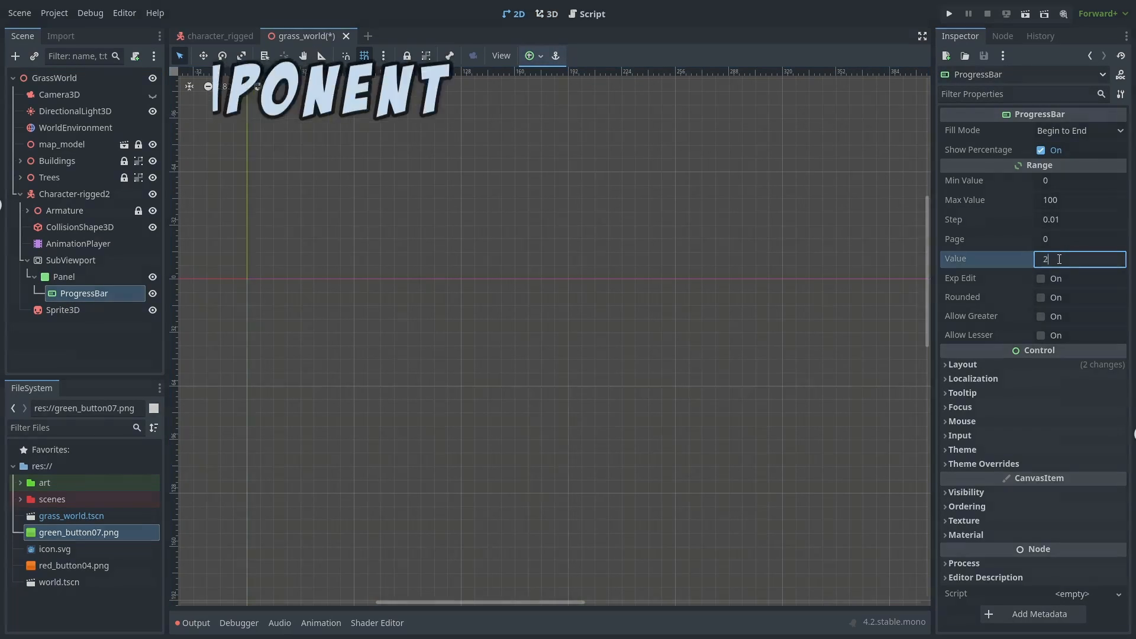
# View the 20% bar, save the Sprite3D branch as health_ui.tscn and open that scene
pyautogui.click(546, 13)
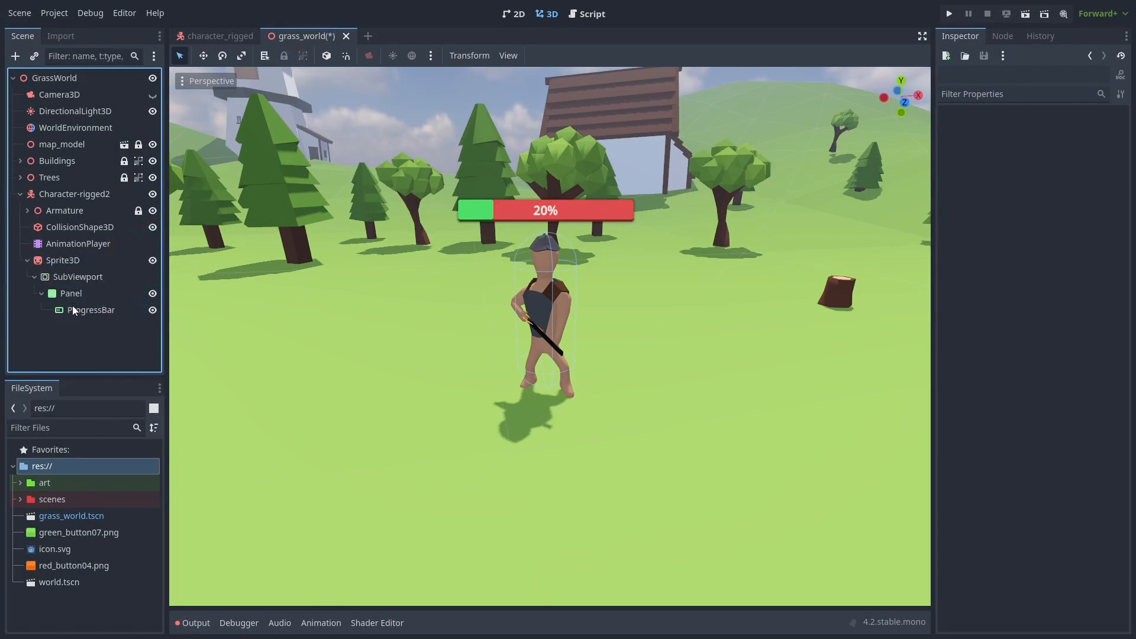
pyautogui.rightClick(63, 259)
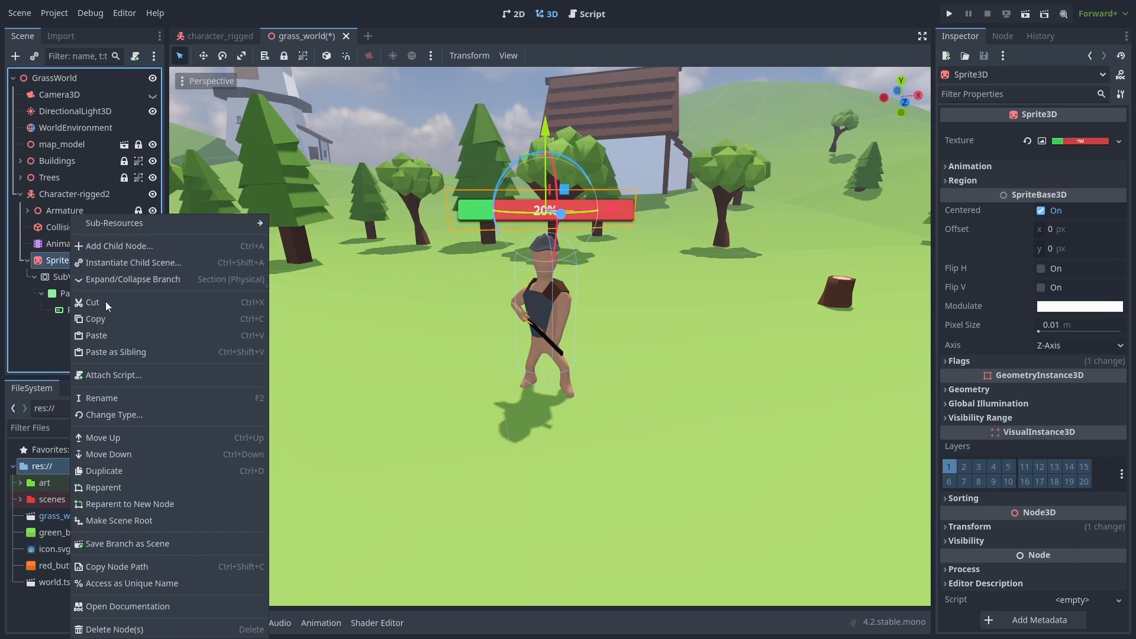
pyautogui.click(127, 544)
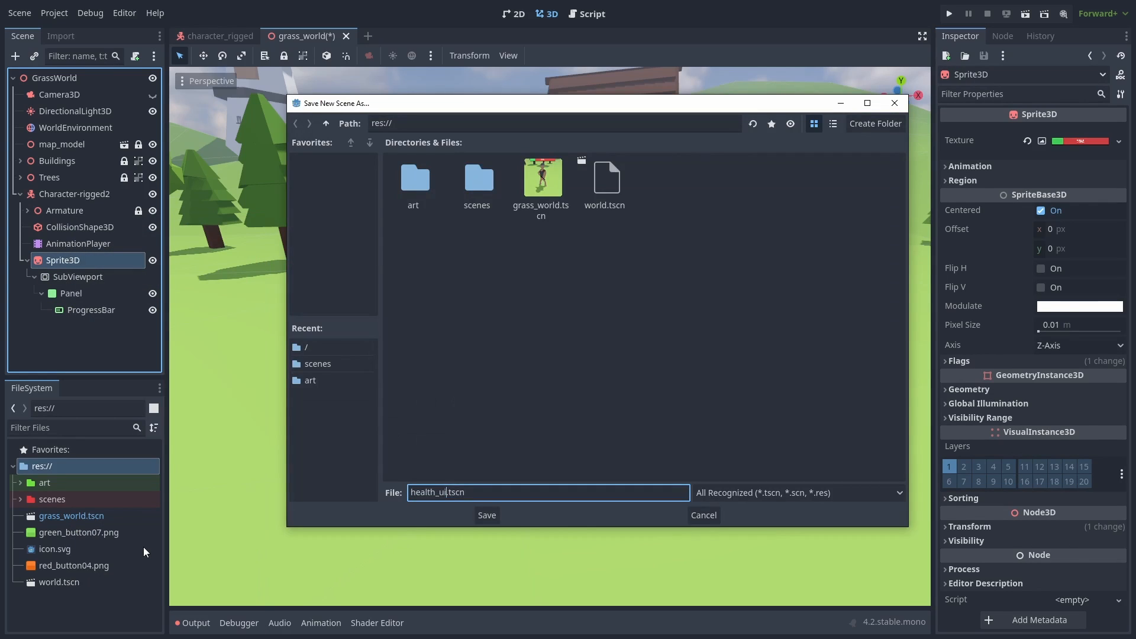
pyautogui.click(485, 516)
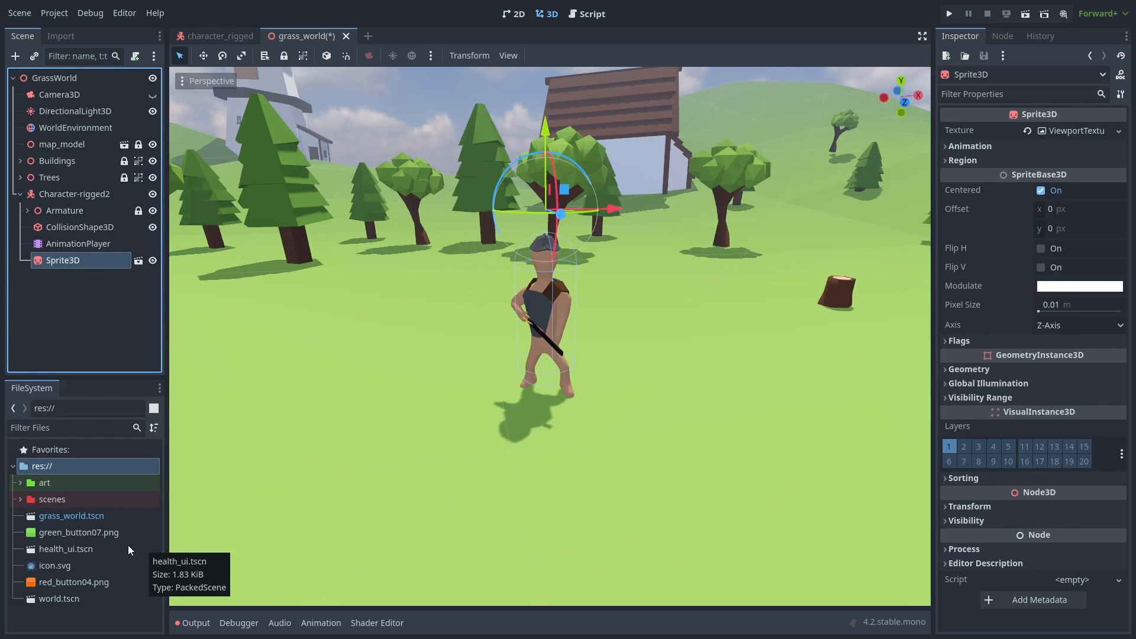
pyautogui.doubleClick(66, 548)
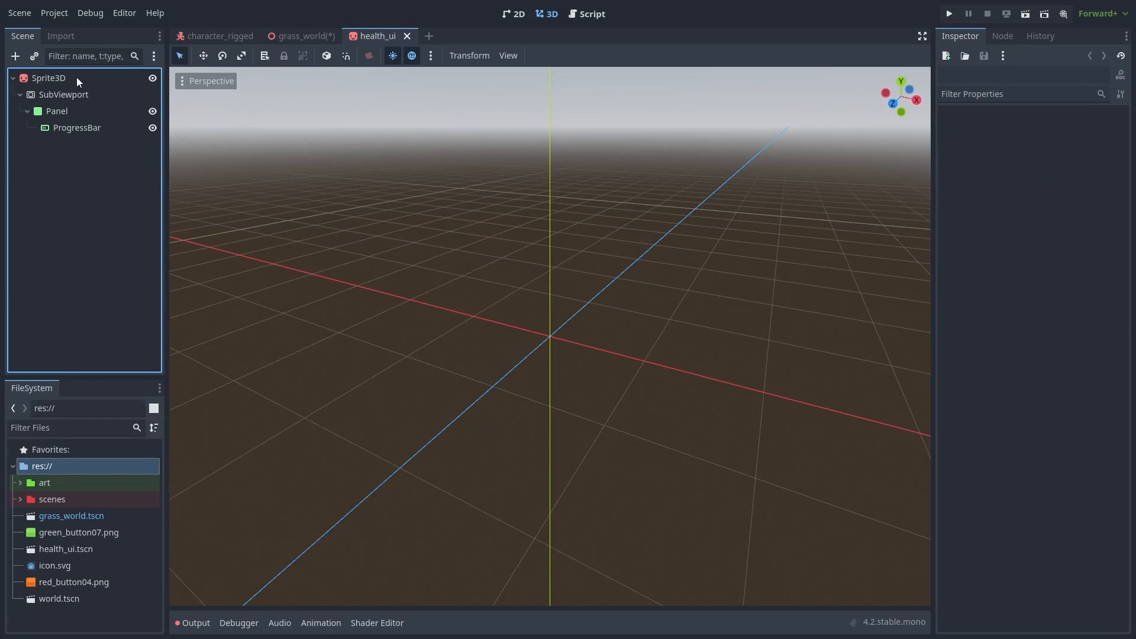
# Point the Sprite3D's ViewportTexture at SubViewport, check grass_world, and return to health_ui
pyautogui.click(49, 78)
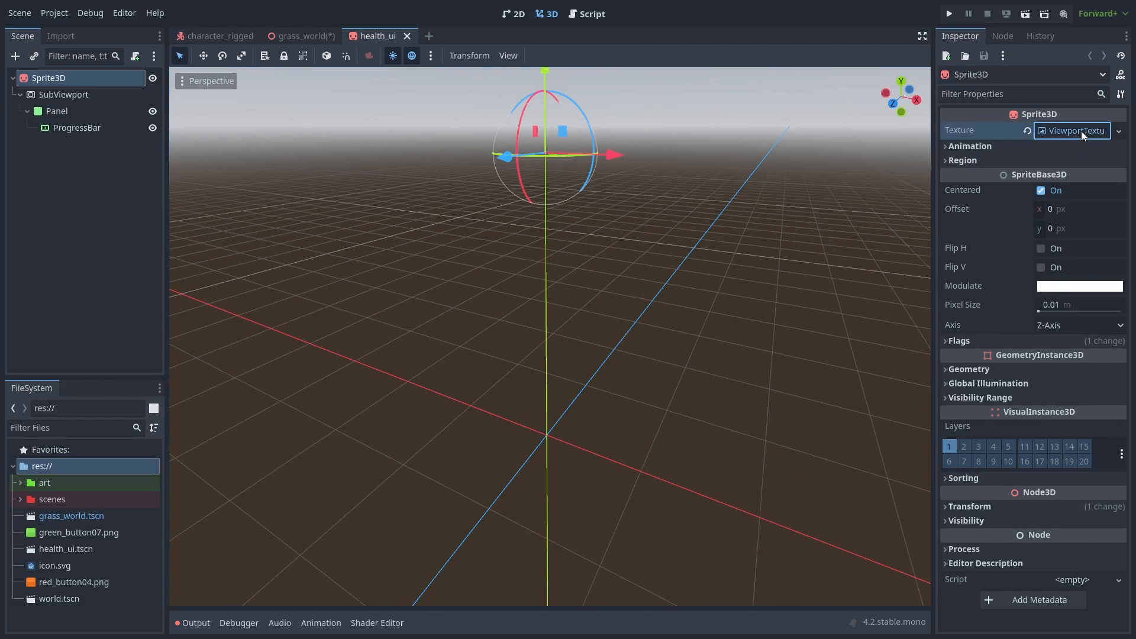
pyautogui.click(1119, 130)
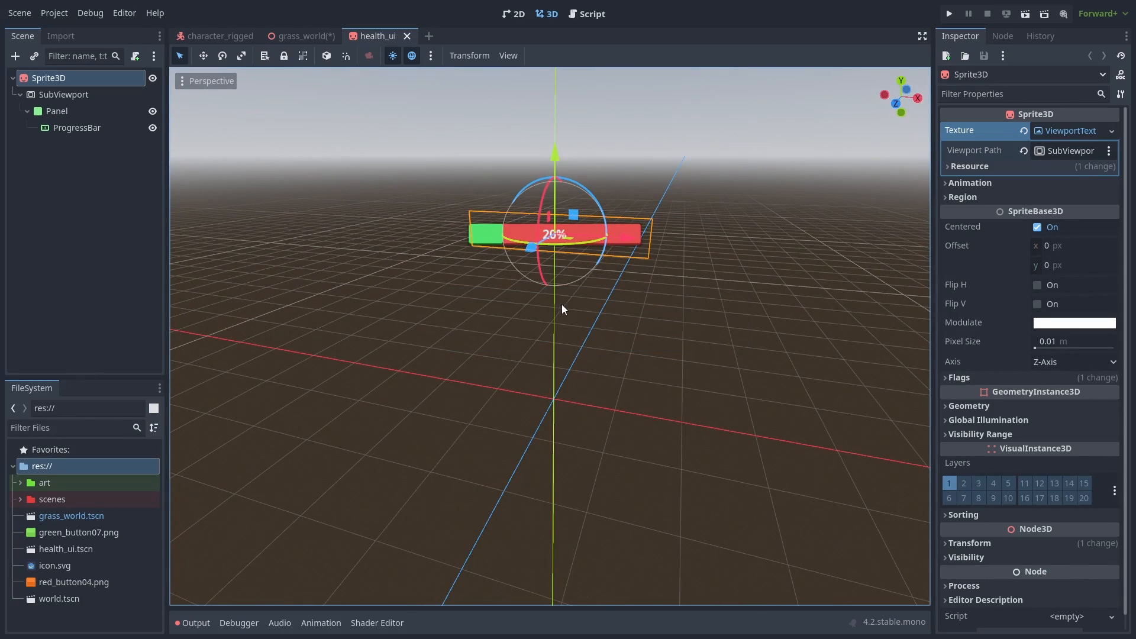
pyautogui.click(301, 35)
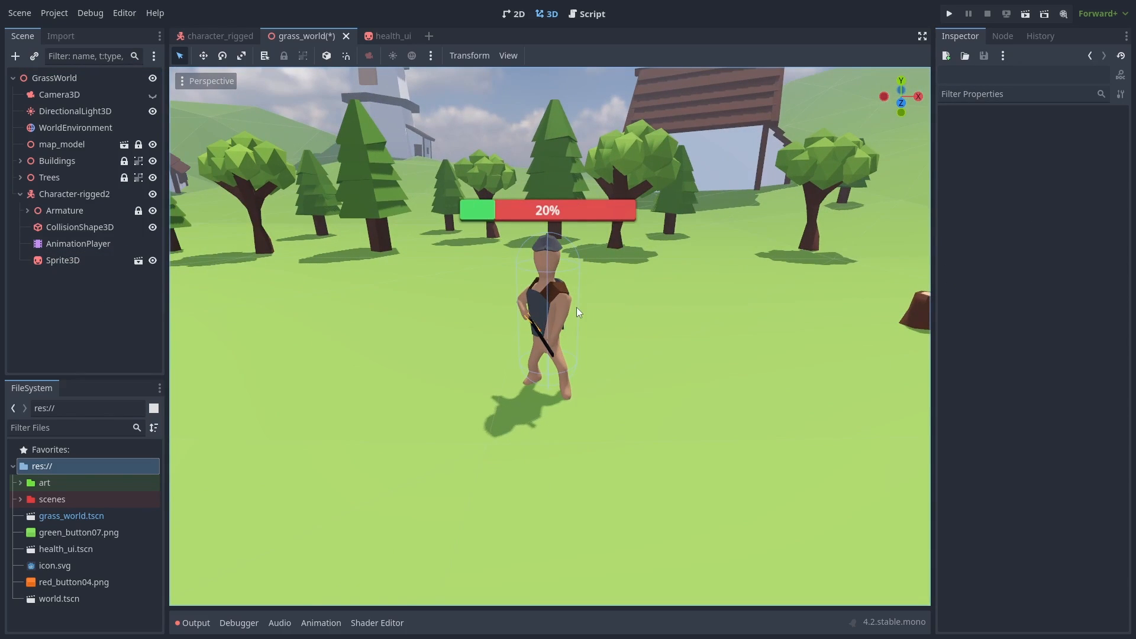
pyautogui.click(375, 35)
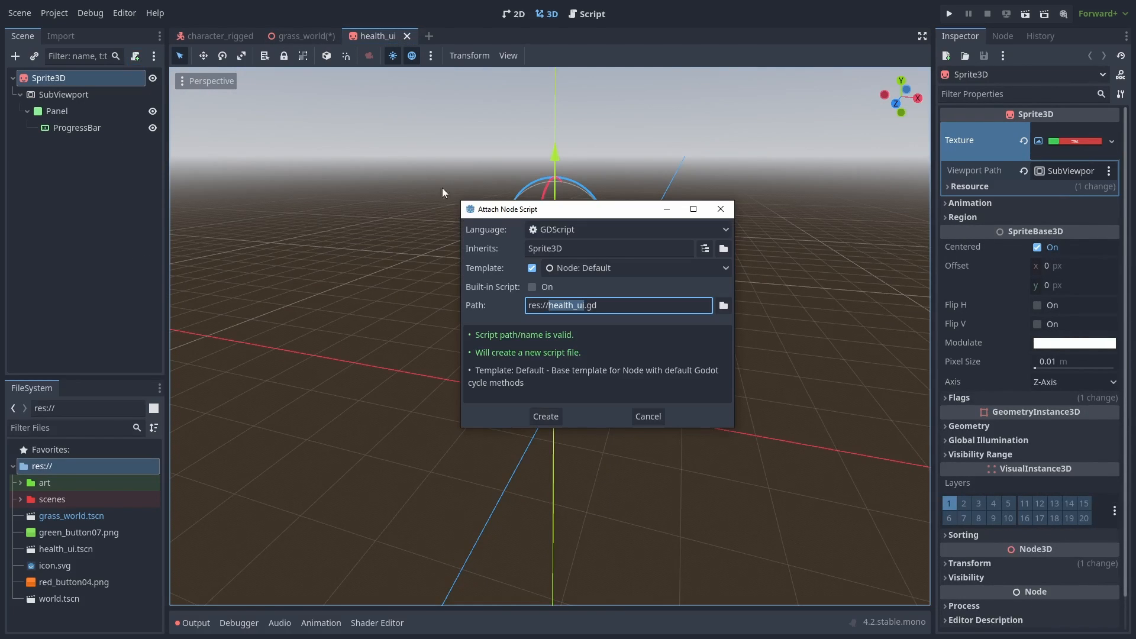
# Create the new health_ui.gd script on the health bar sprite
pyautogui.click(545, 416)
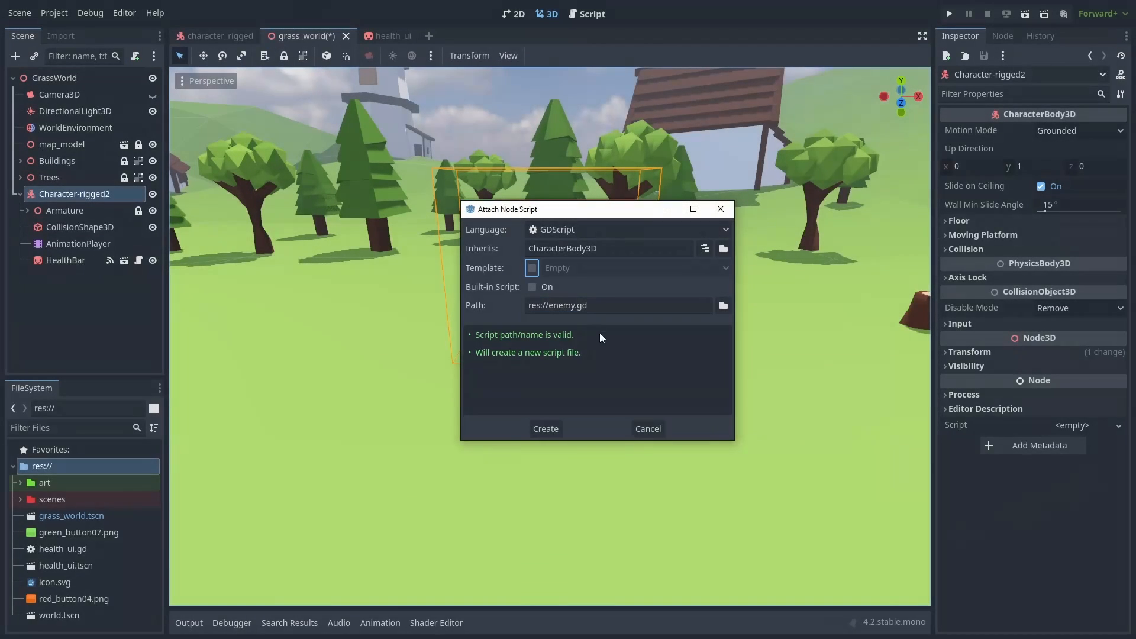
# Create enemy.gd with movement and HealthBar damage-on-collision code
pyautogui.click(545, 429)
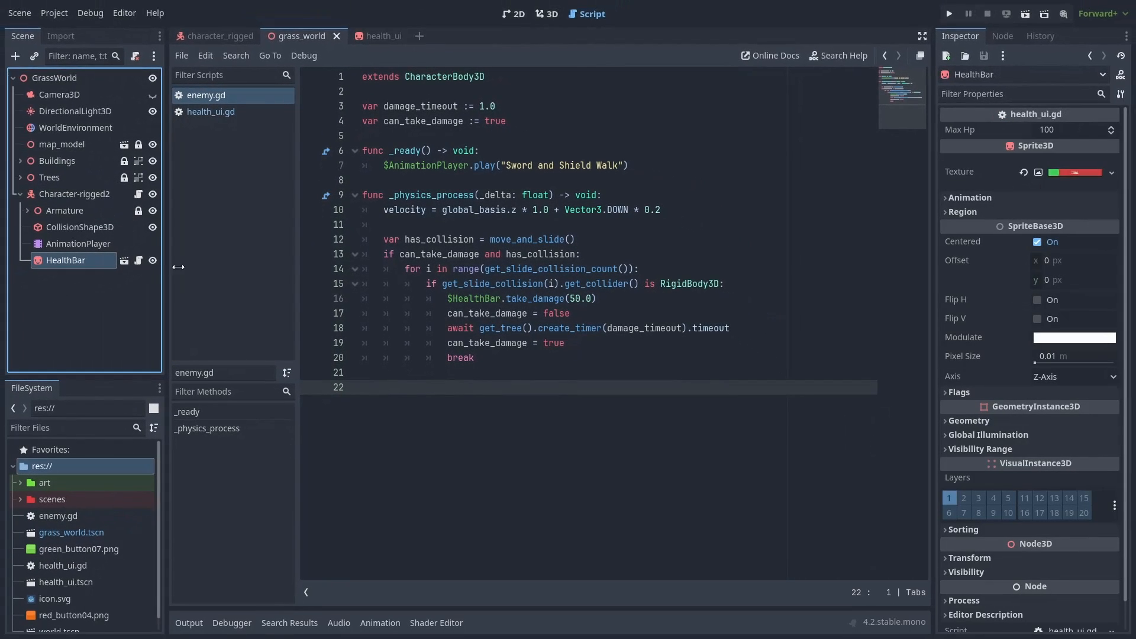
# Connect the HealthBar's no_hp_left signal to Character-rigged2 and write queue_free() in the handler
pyautogui.click(1003, 36)
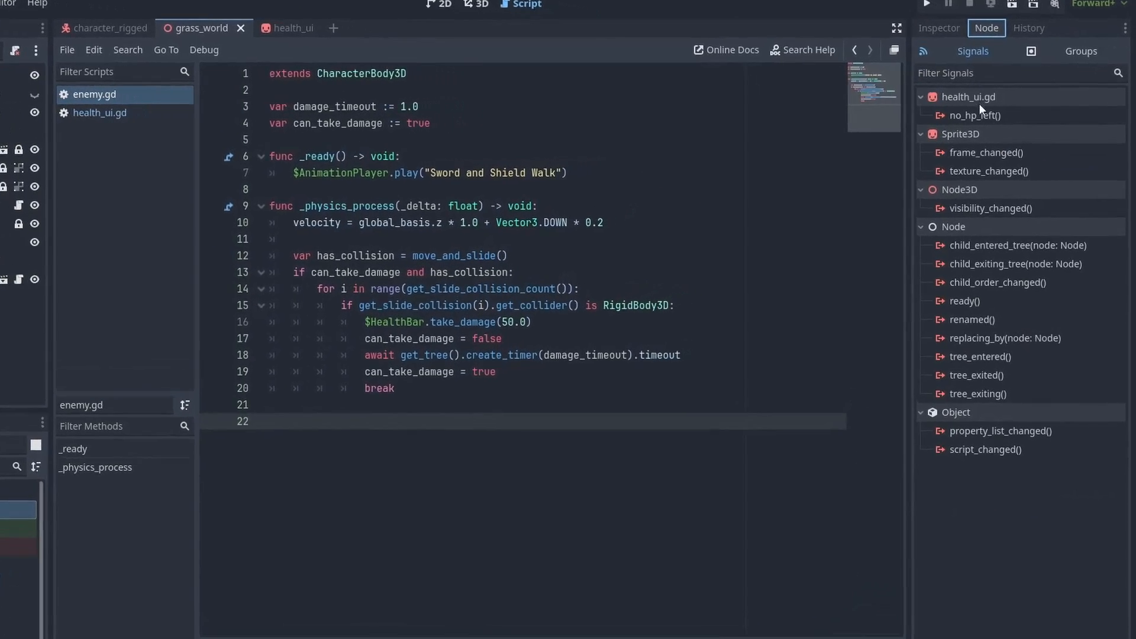
pyautogui.doubleClick(976, 115)
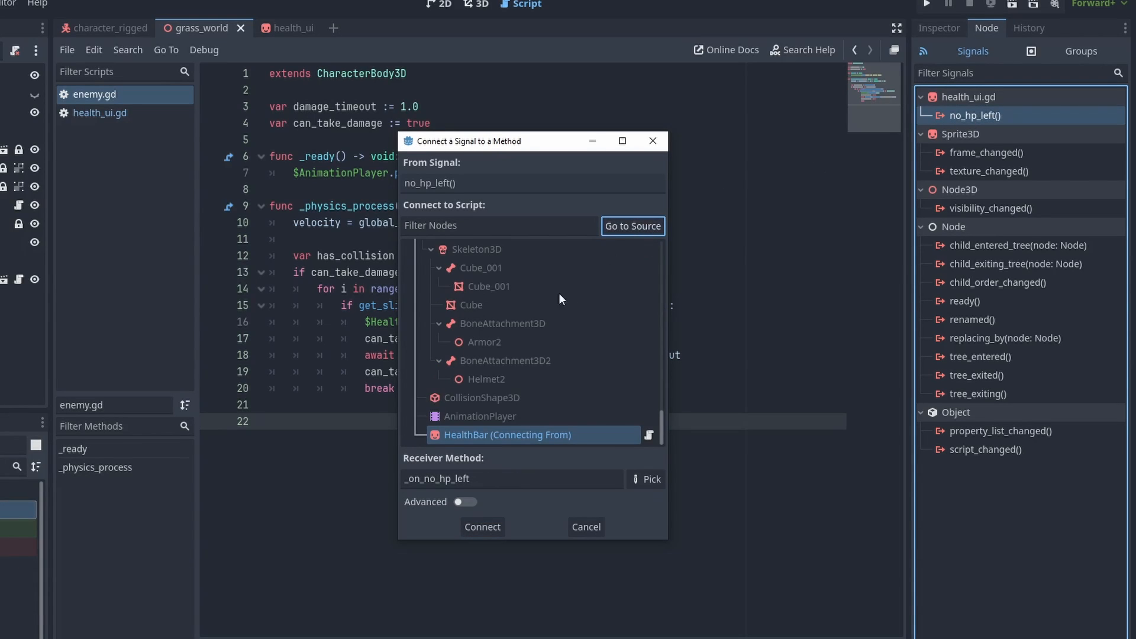
pyautogui.click(476, 263)
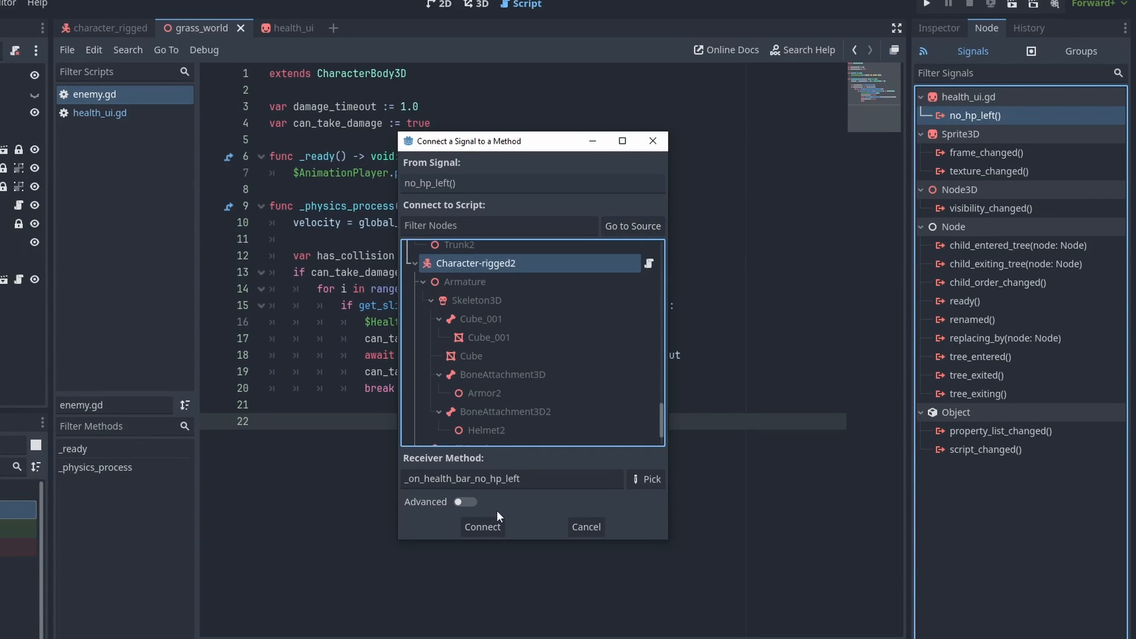
pyautogui.click(481, 527)
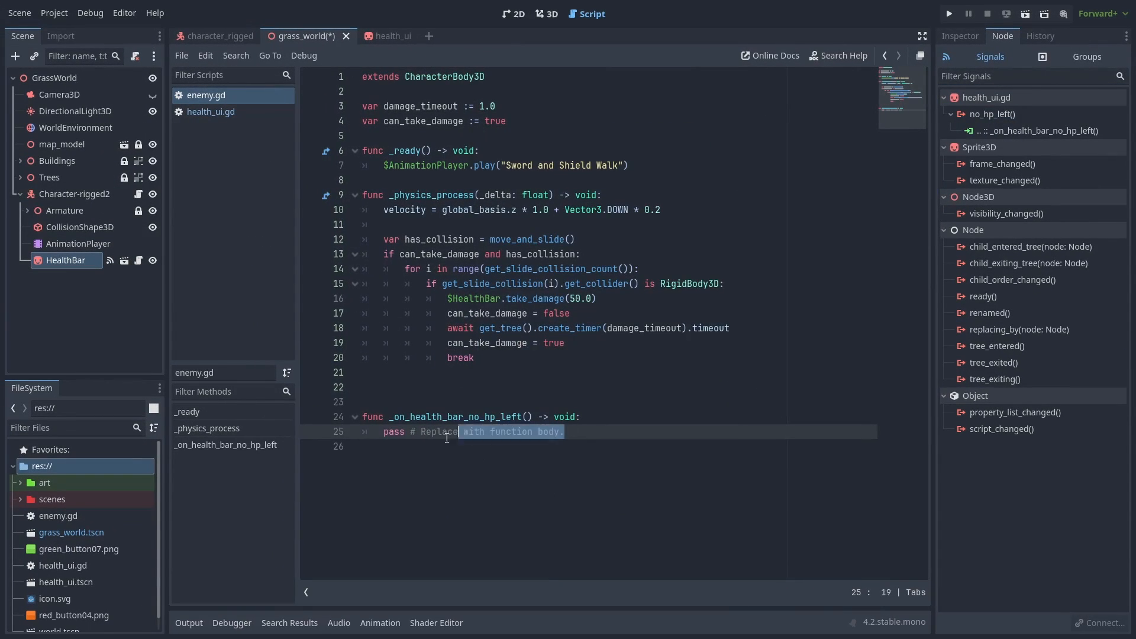
pyautogui.write('queue_free(')
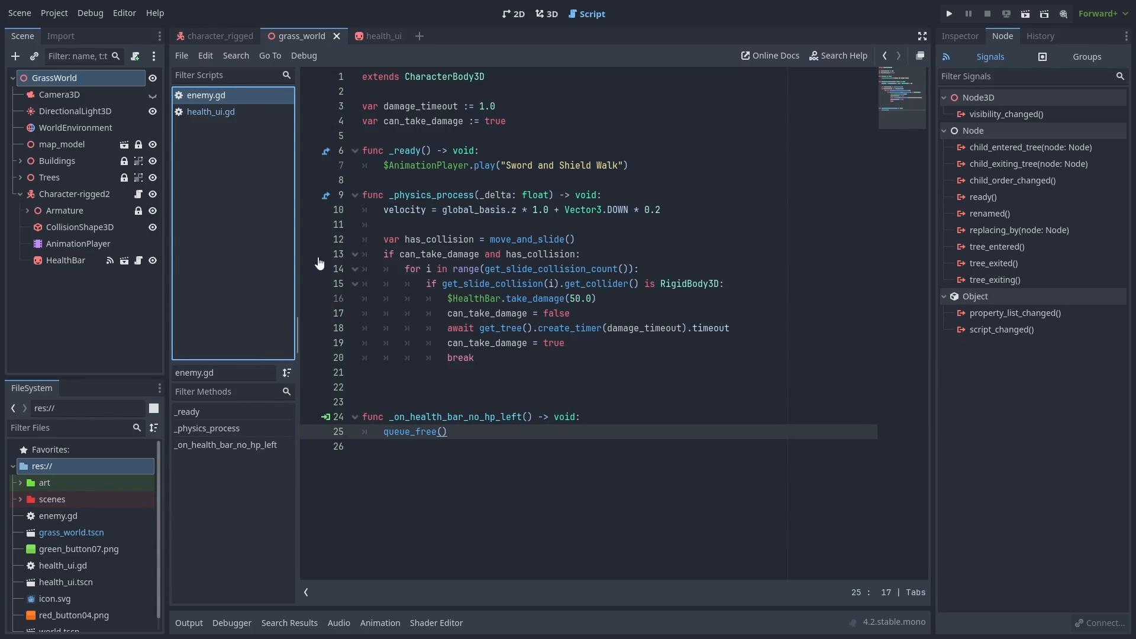
# Give a RigidBody3D a sphere mesh with a collision sibling, duplicate it, and place both balls by the character
pyautogui.click(547, 13)
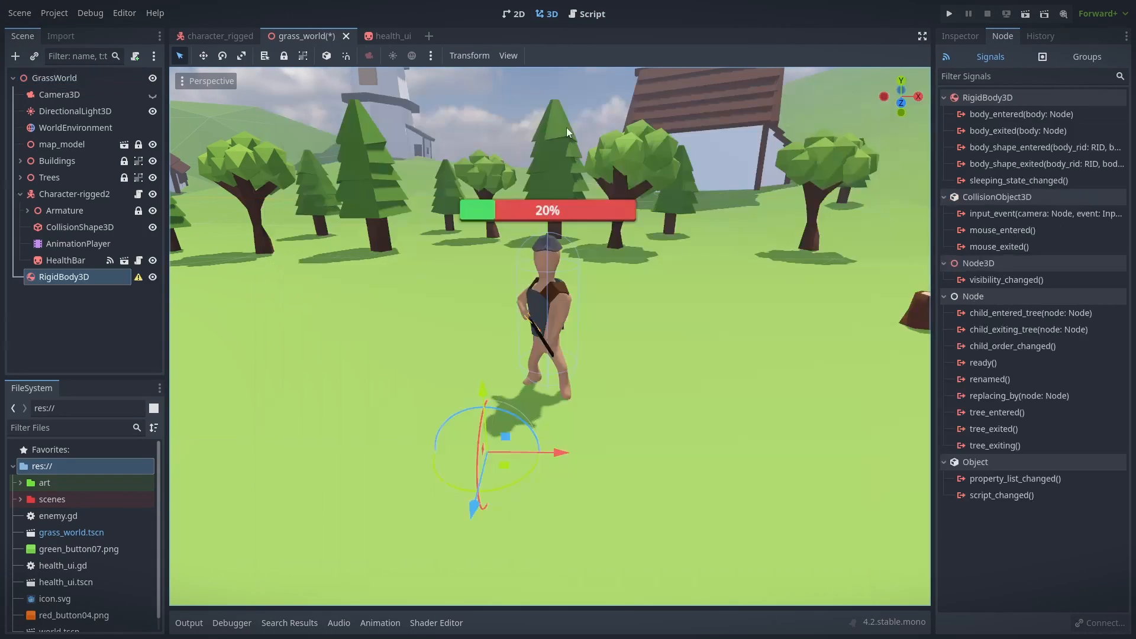
pyautogui.click(549, 55)
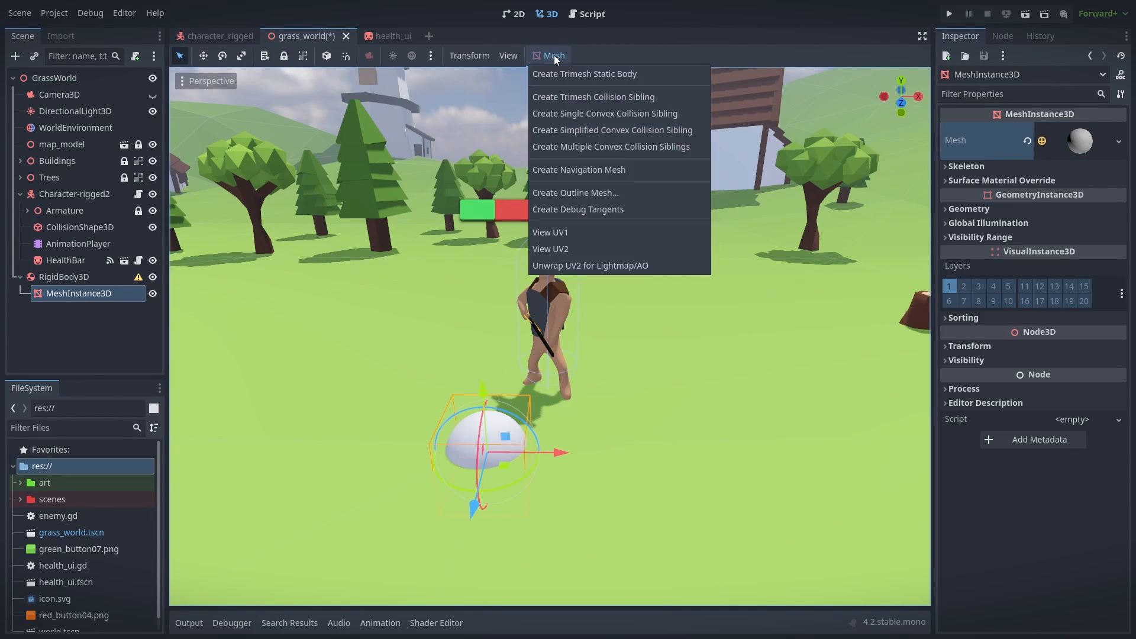
pyautogui.click(947, 13)
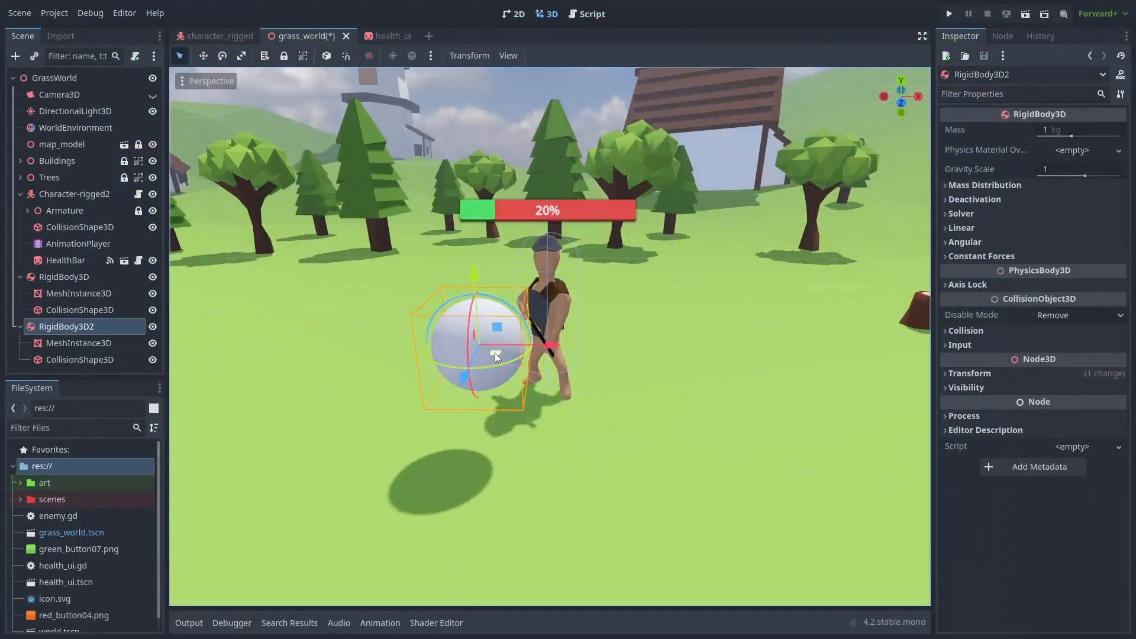
pyautogui.click(949, 13)
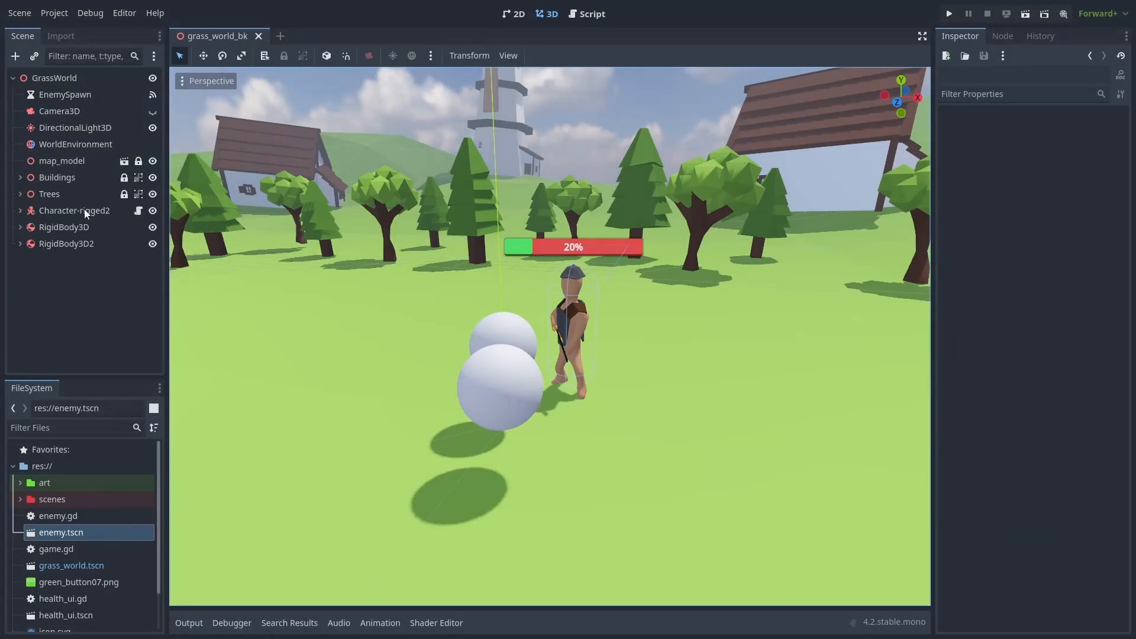
# Delete Character-rigged2 and the balls, attach game.gd to GrassWorld with EnemySpawn timeout spawner code
pyautogui.rightClick(64, 226)
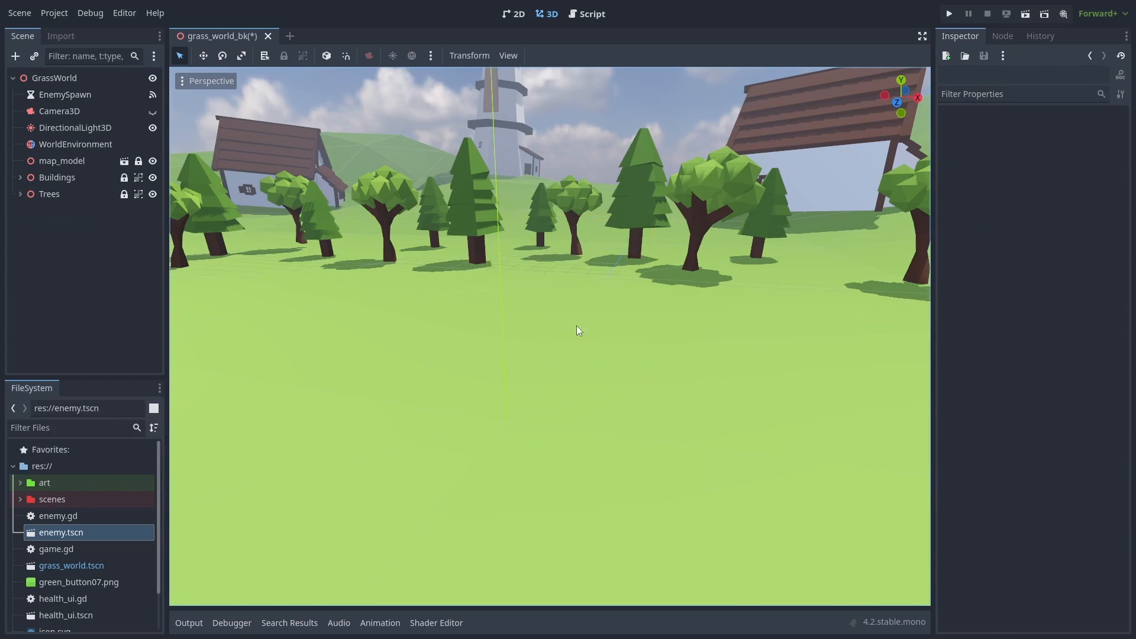
pyautogui.click(136, 56)
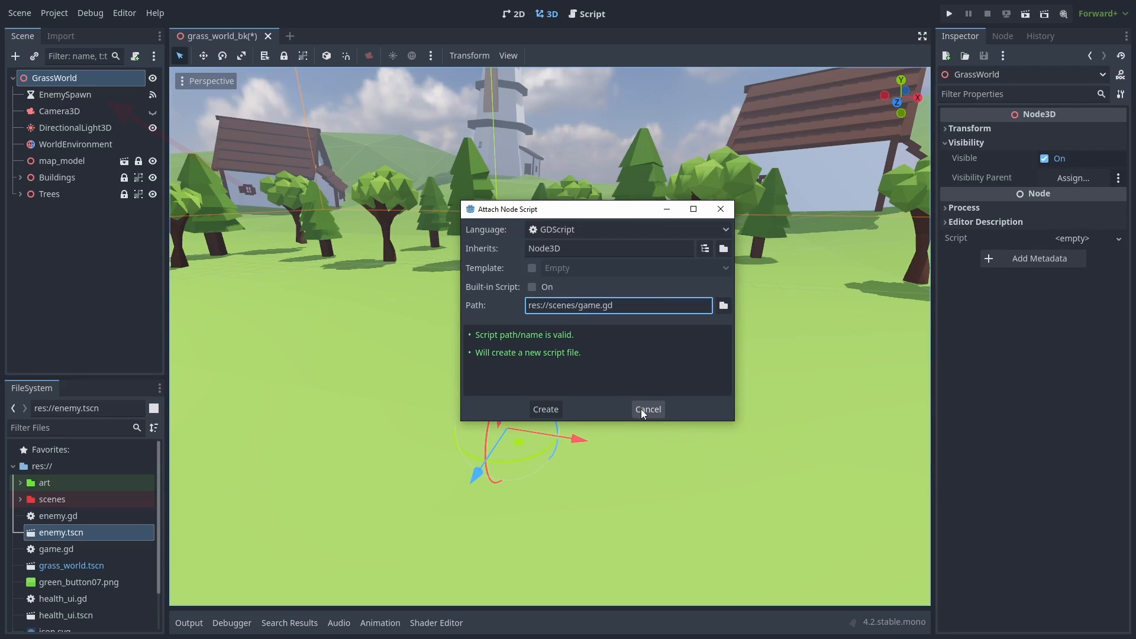
pyautogui.click(646, 410)
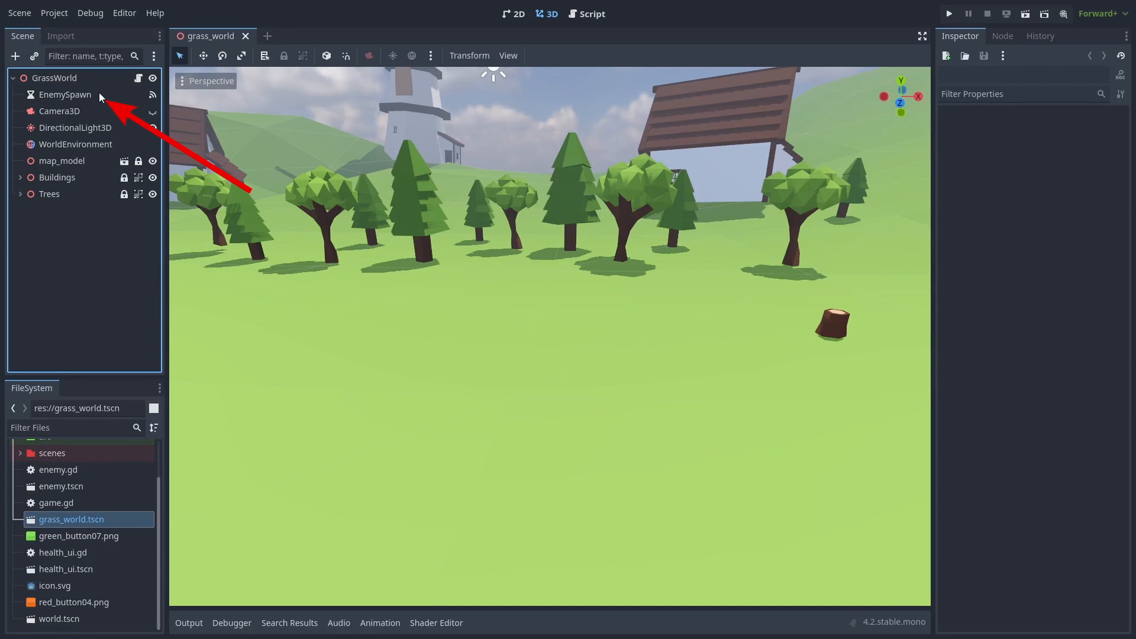
pyautogui.click(591, 13)
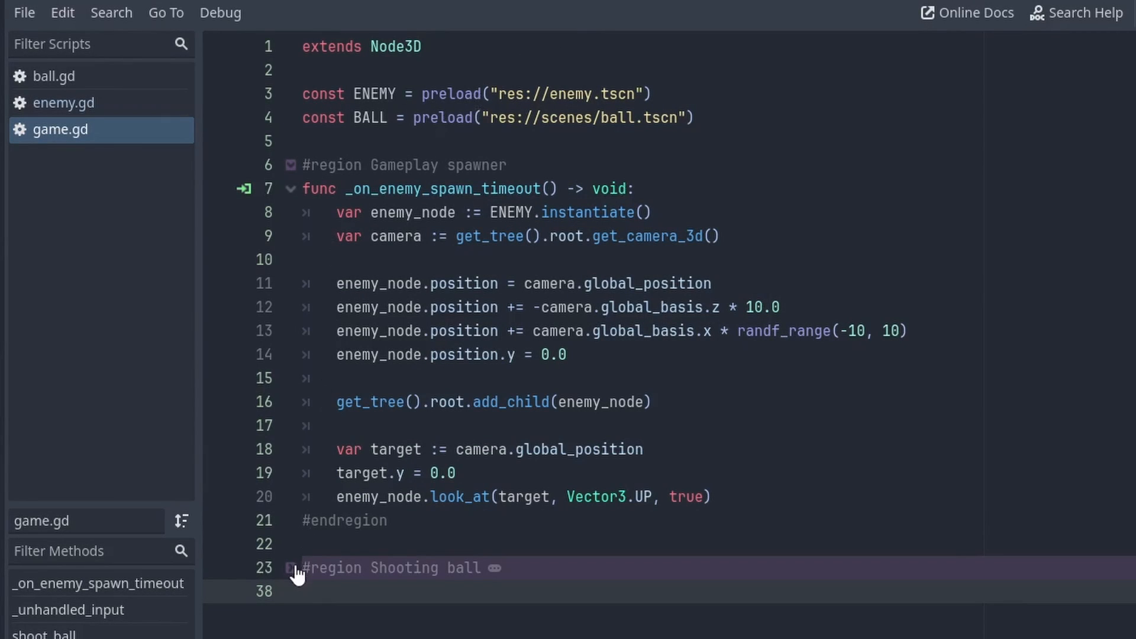
# Unfold the Shooting ball region in game.gd, then review enemy.gd and ball.gd's 1.5-second free
pyautogui.click(290, 567)
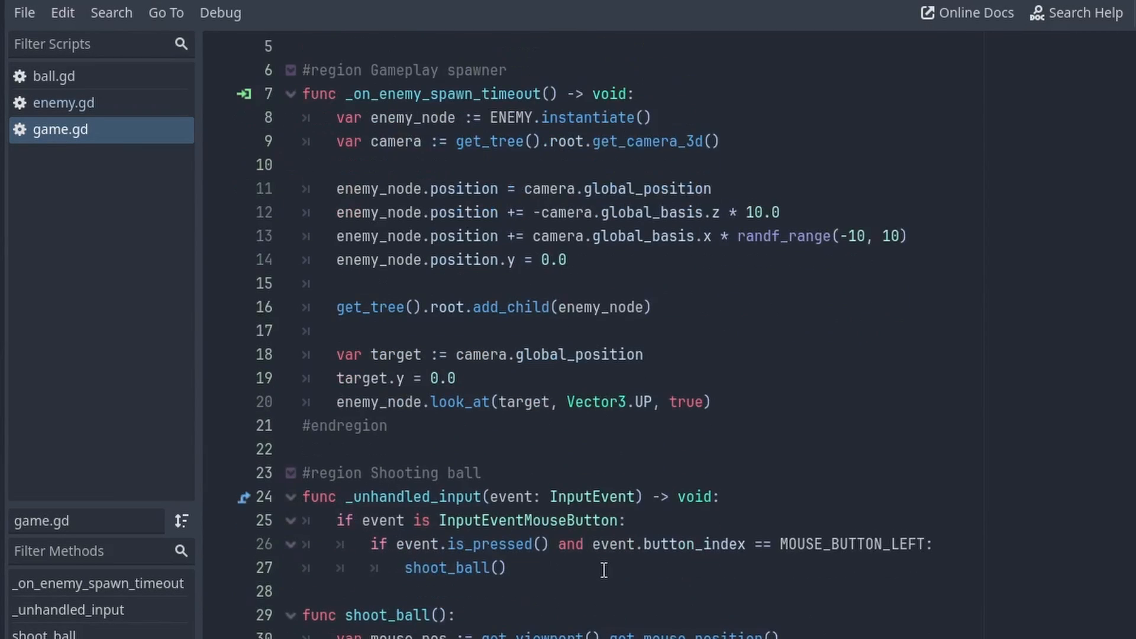
pyautogui.scroll(-3)
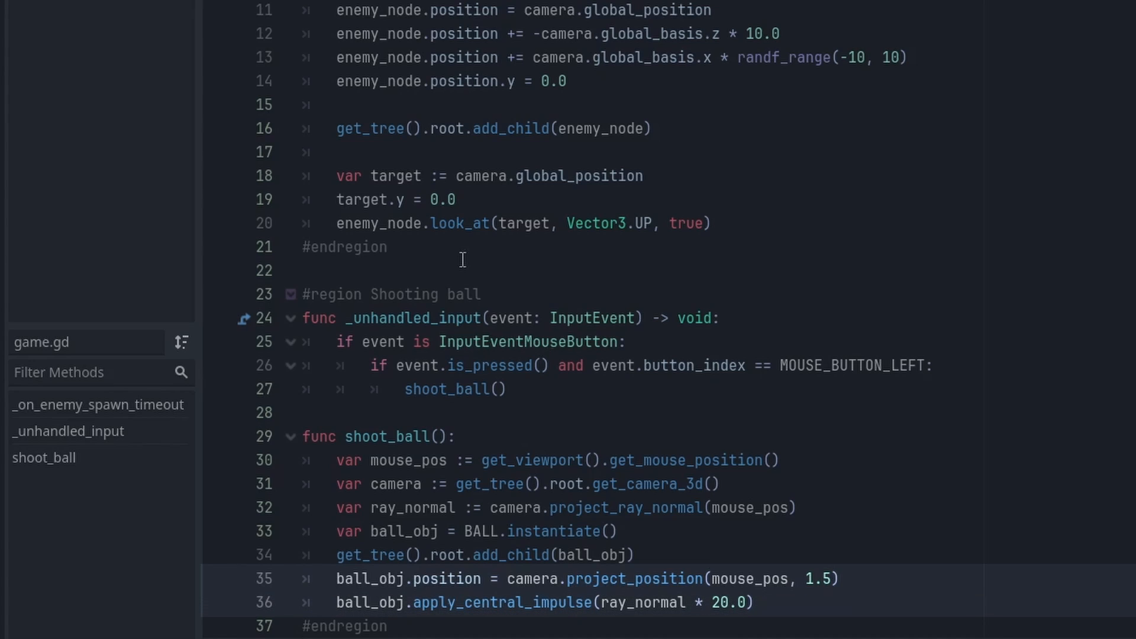
pyautogui.click(507, 507)
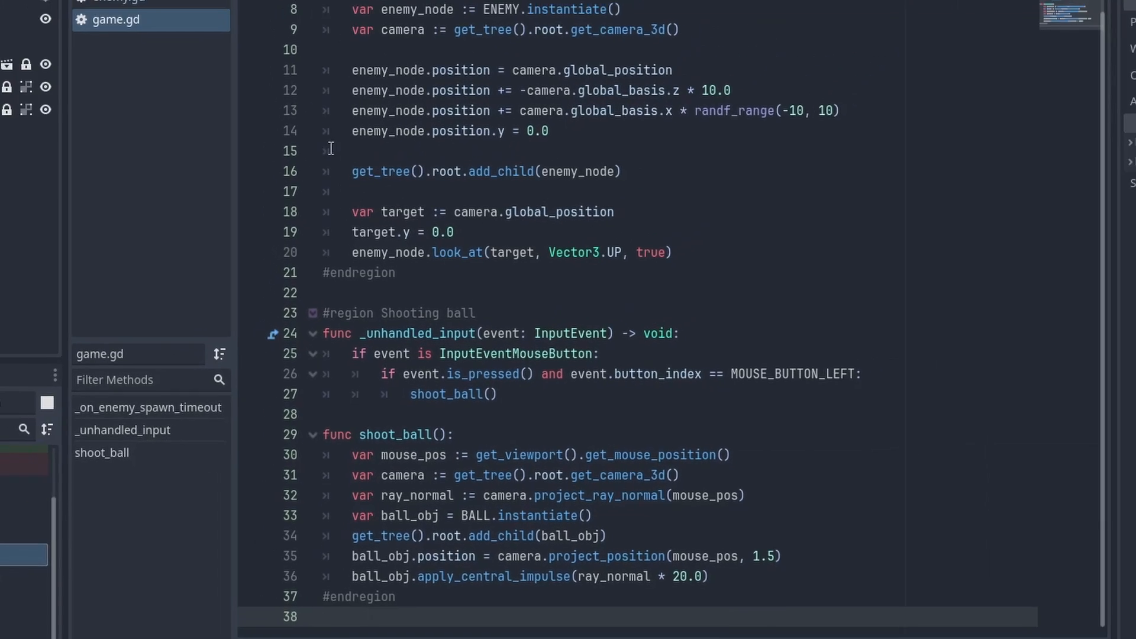
pyautogui.click(206, 112)
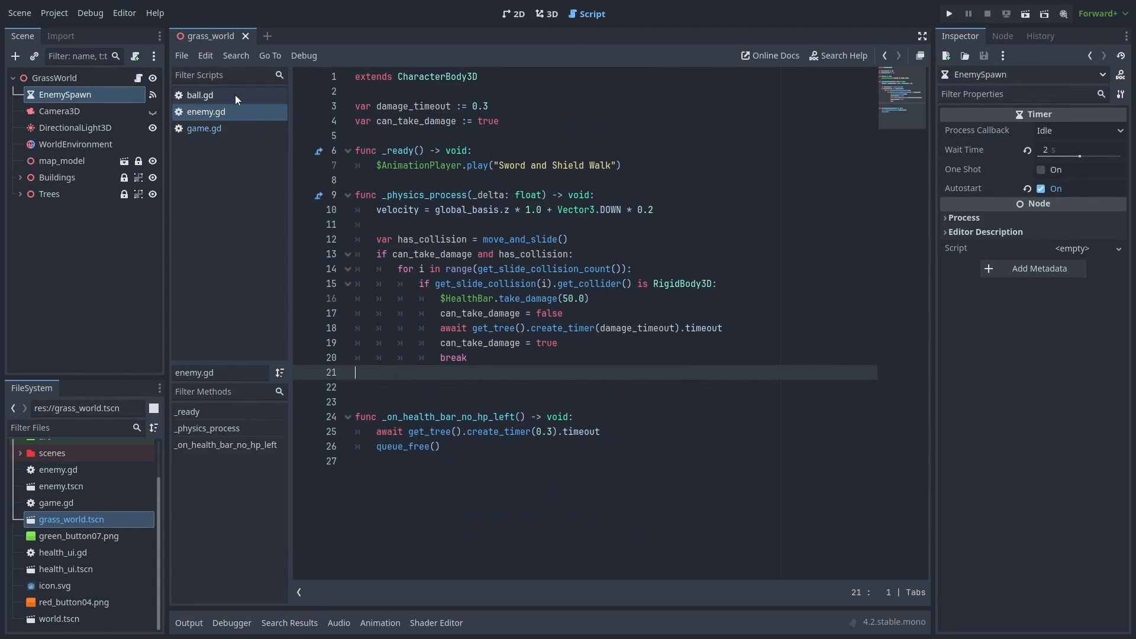
pyautogui.click(200, 94)
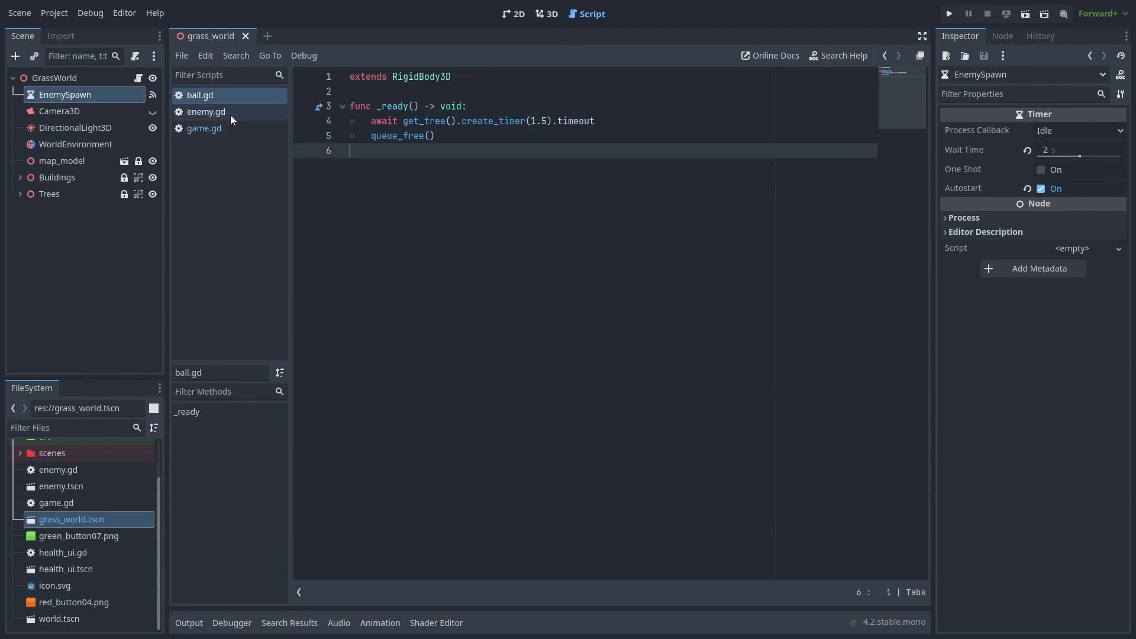